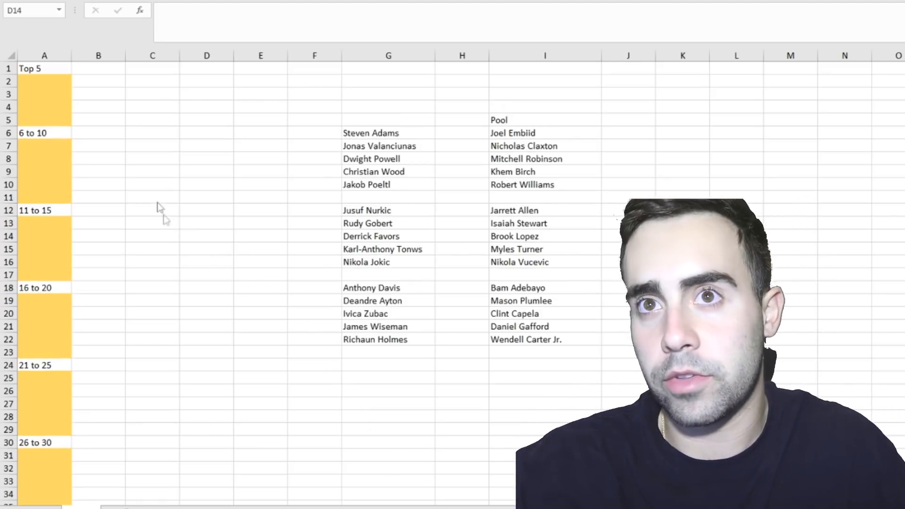
- Clear the 'Pool' heading in I5 and move to the first empty Top 5 slot
{"action": "left_click", "coordinate": [544, 120]}
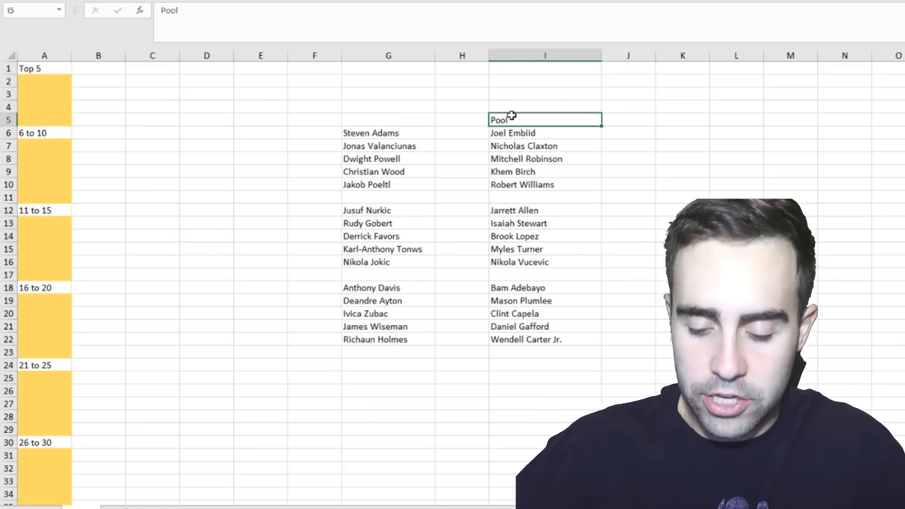
{"action": "key", "text": "Delete"}
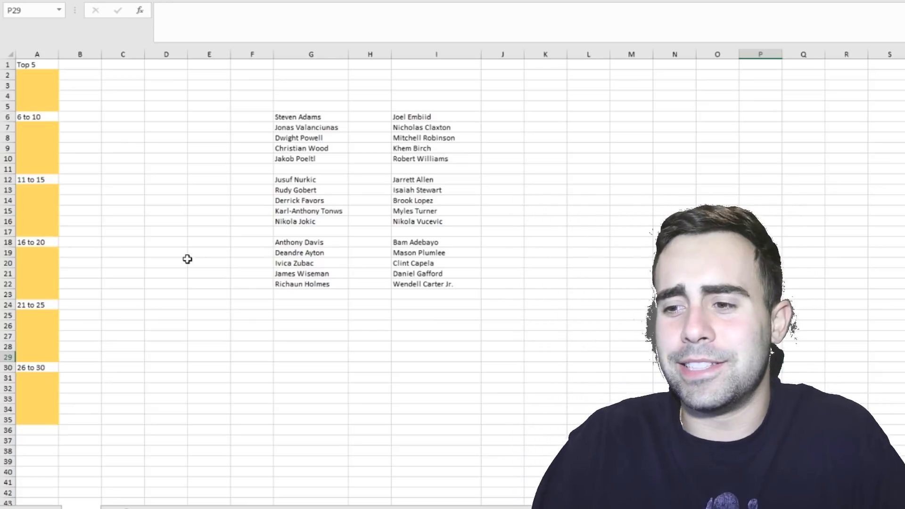
{"action": "mouse_move", "coordinate": [338, 241]}
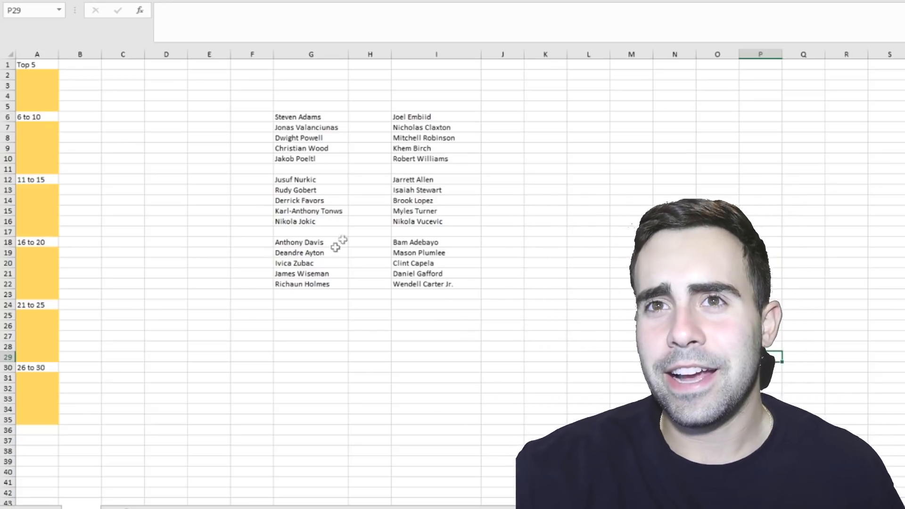
{"action": "left_click", "coordinate": [37, 76]}
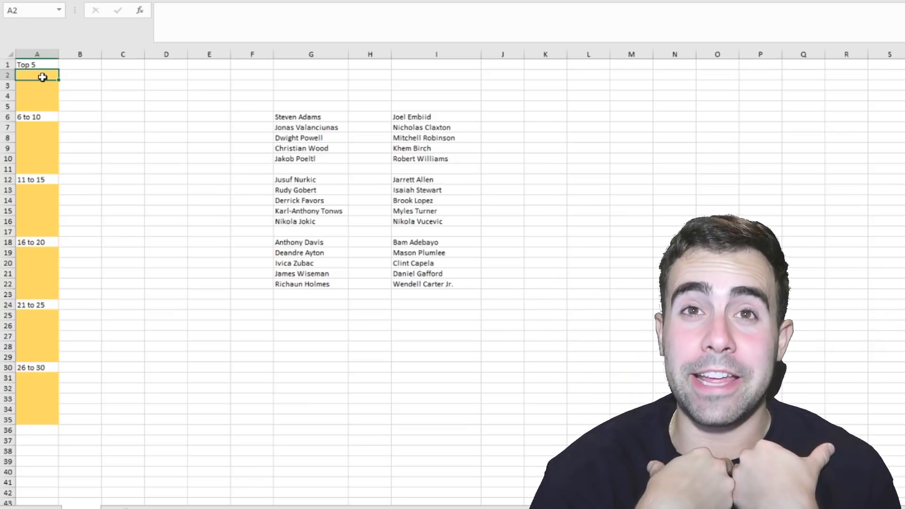
- Rank Nikola Jokic first and Joel Embiid second, filling both pool names red
{"action": "type", "text": "Nikola Jokic"}
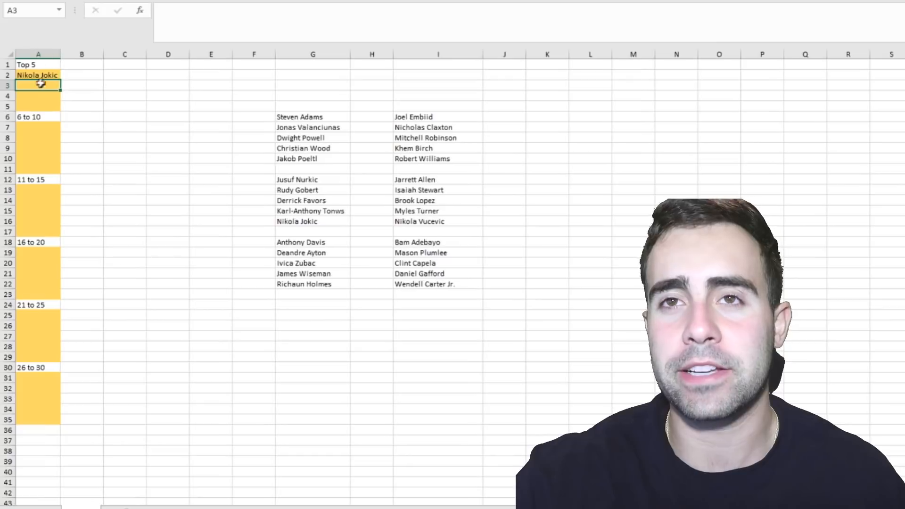
{"action": "type", "text": "Joel"}
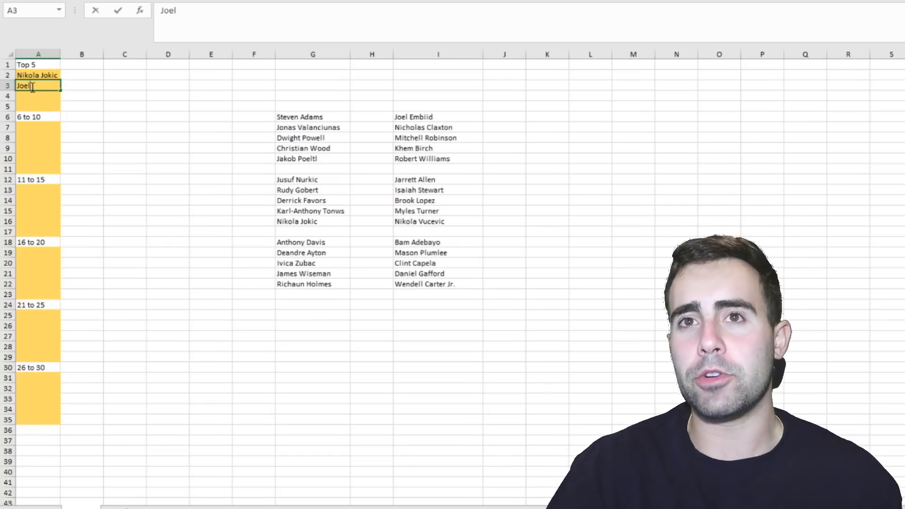
{"action": "key", "text": "Return"}
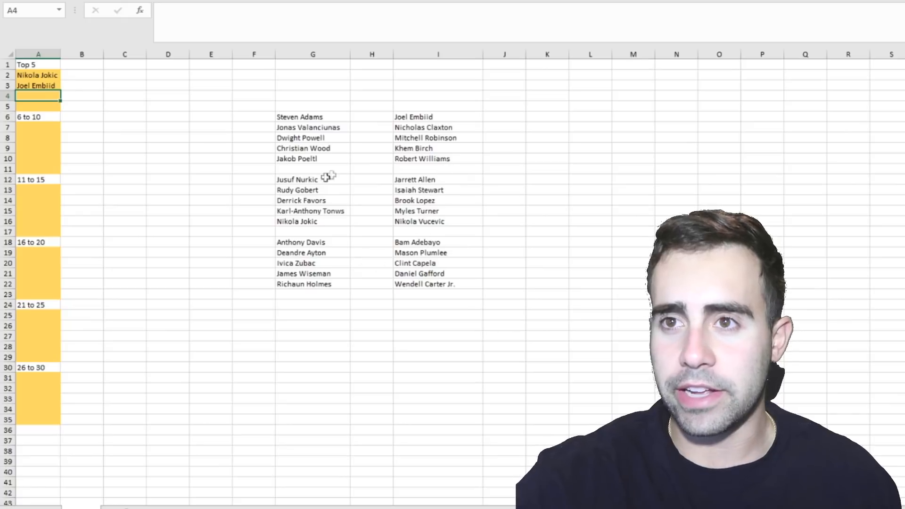
{"action": "left_click", "coordinate": [438, 117]}
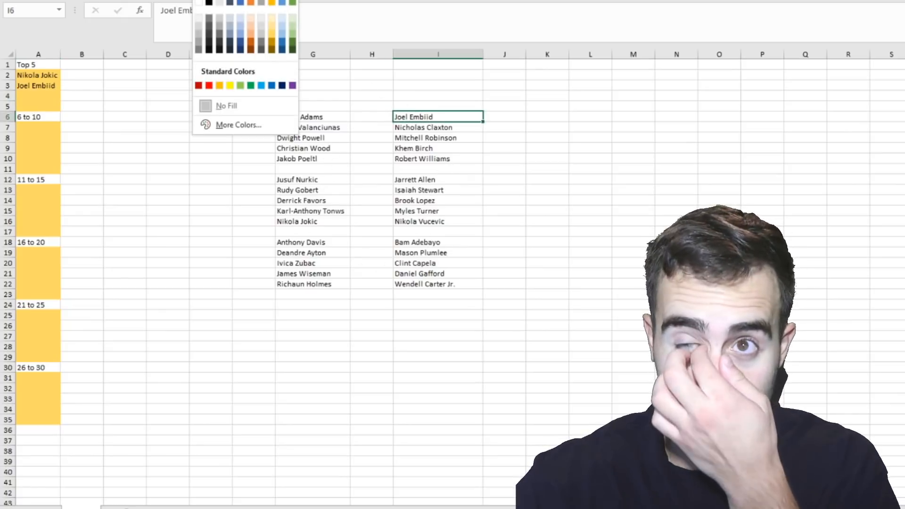
{"action": "left_click", "coordinate": [199, 86]}
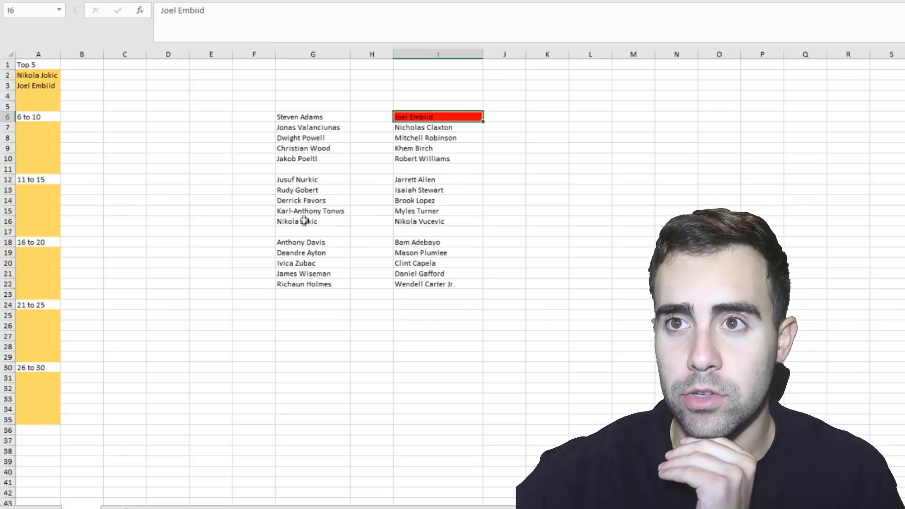
{"action": "left_click", "coordinate": [313, 221]}
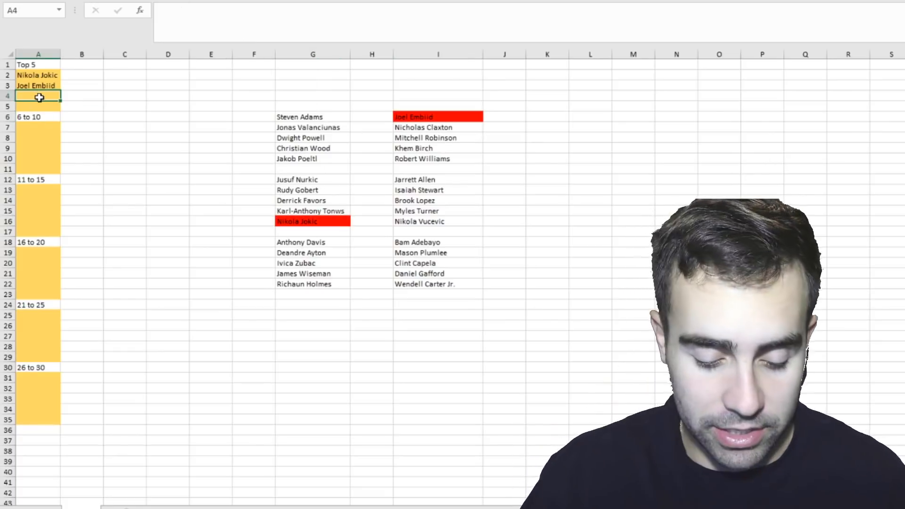
- Rank Anthony Davis third, fill his pool name red, and insert a fifth Top 5 slot
{"action": "type", "text": "Anthony Da"}
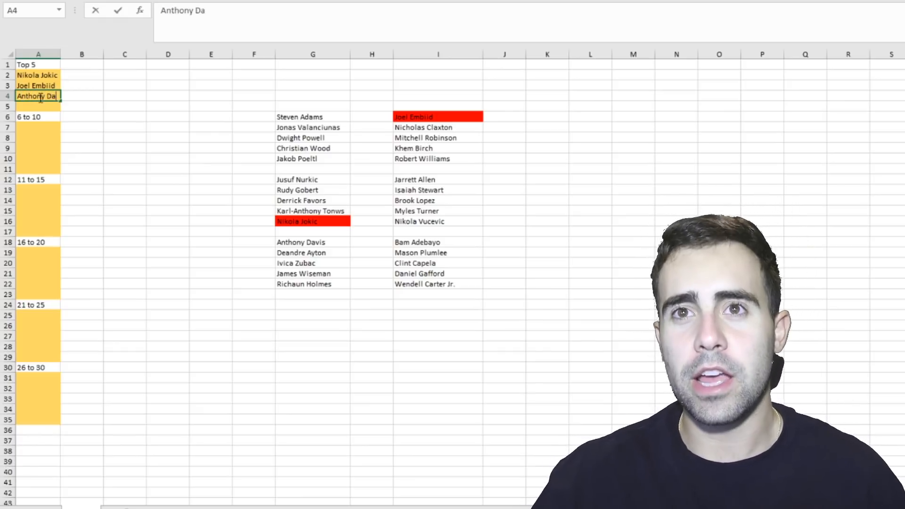
{"action": "key", "text": "Return"}
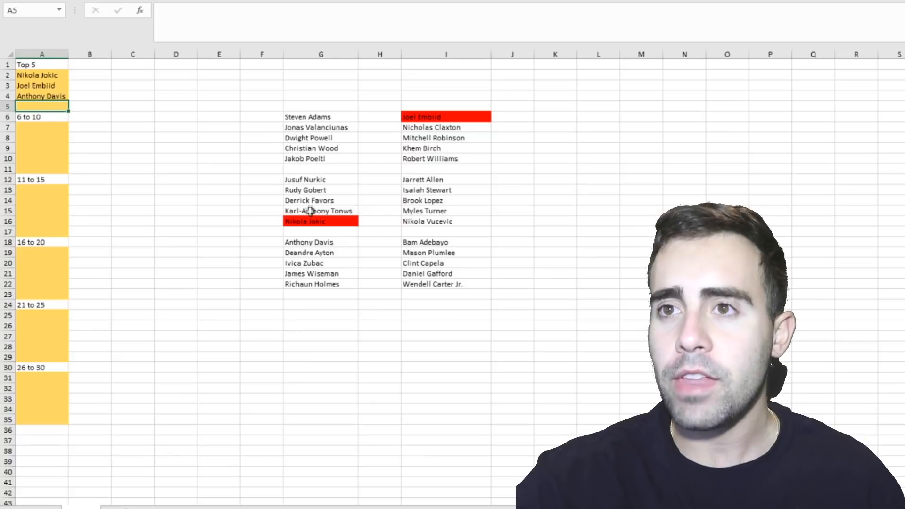
{"action": "left_click", "coordinate": [320, 242]}
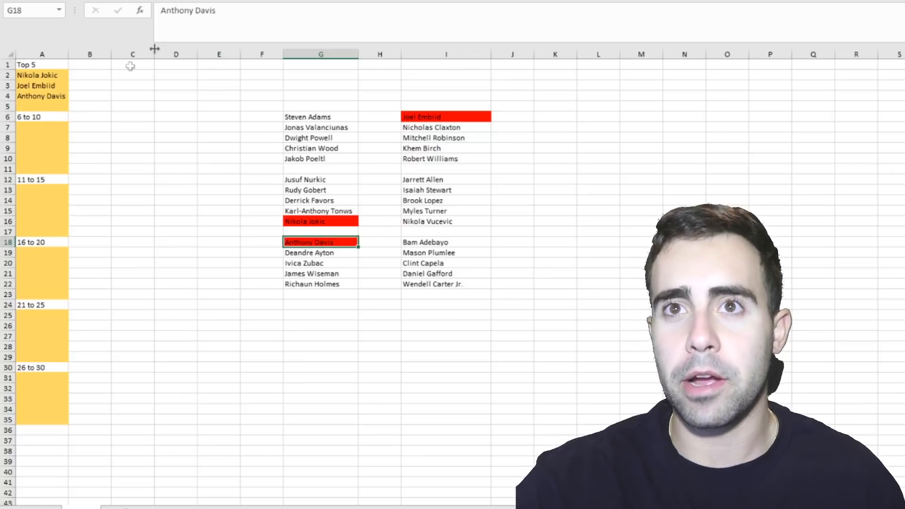
{"action": "left_click", "coordinate": [42, 107]}
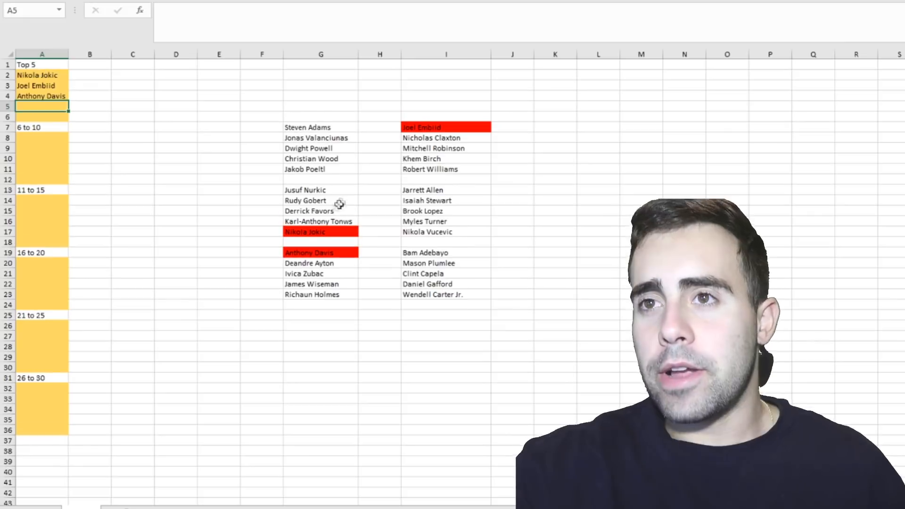
{"action": "left_click", "coordinate": [261, 216]}
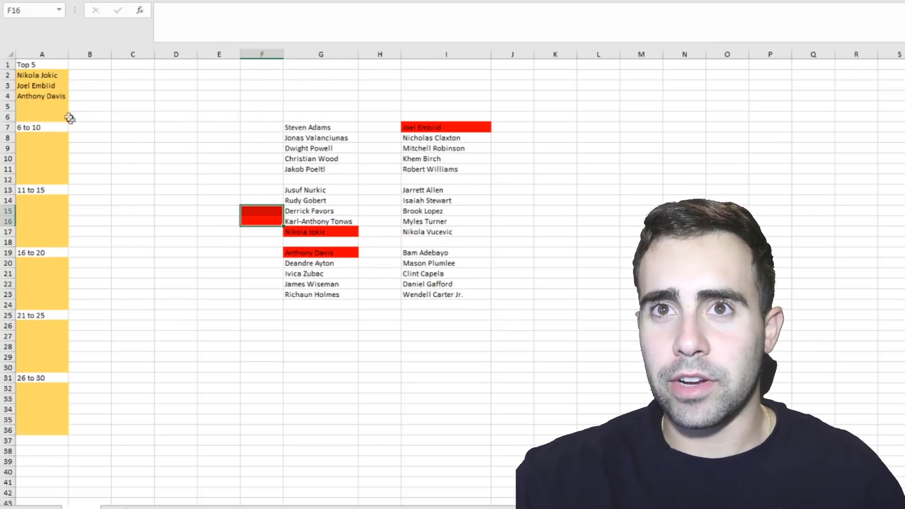
{"action": "left_click", "coordinate": [176, 121]}
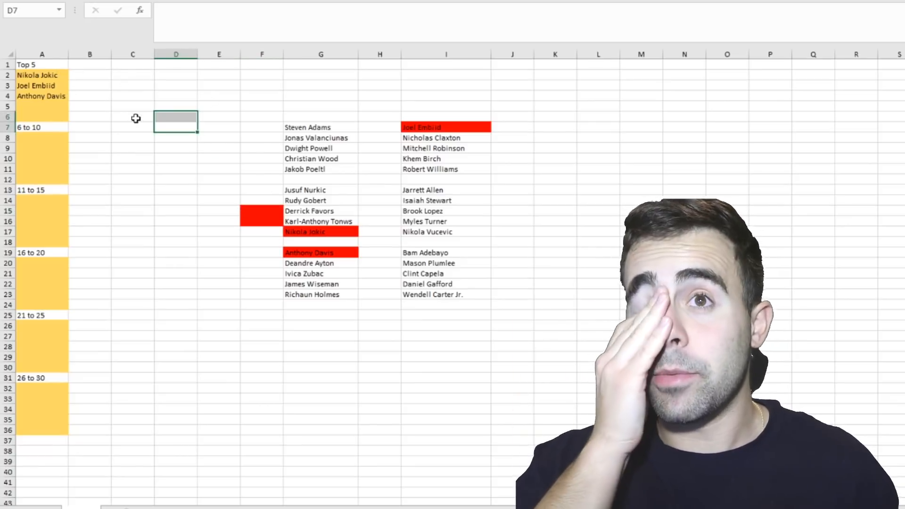
{"action": "mouse_move", "coordinate": [393, 157]}
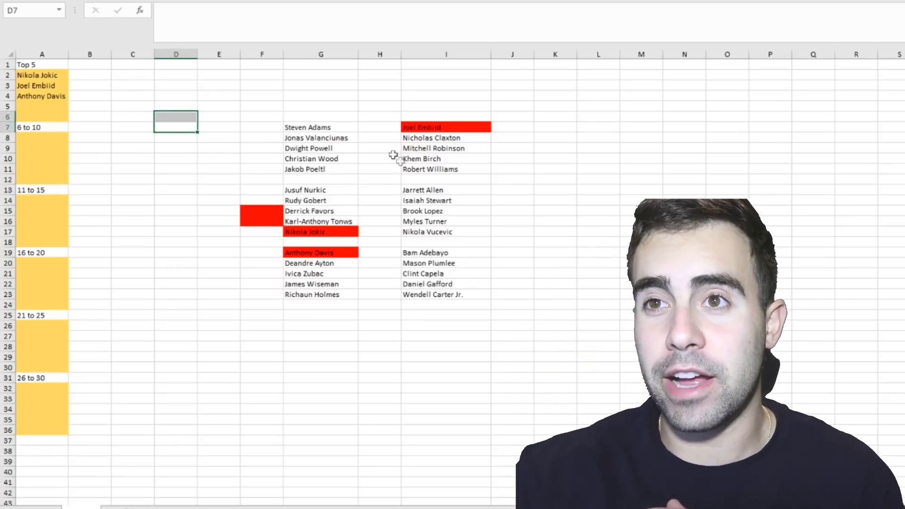
{"action": "left_click", "coordinate": [260, 215]}
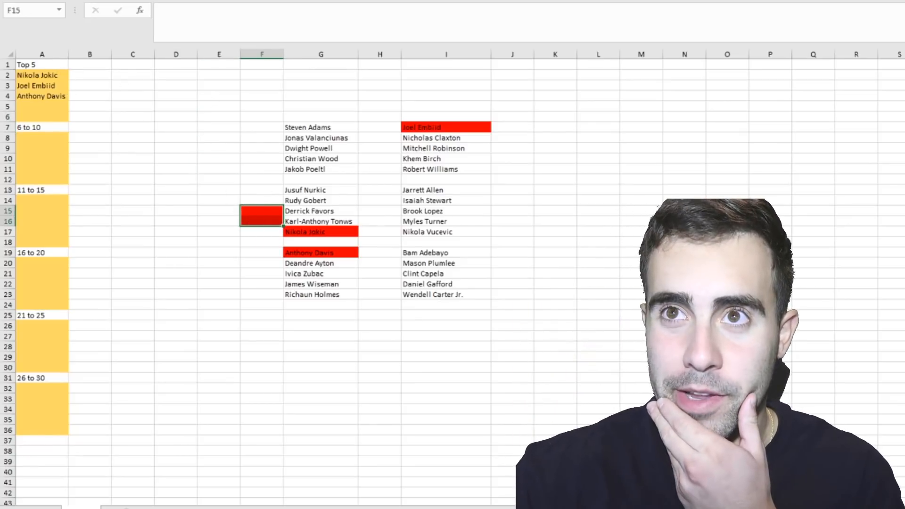
{"action": "left_click", "coordinate": [205, 11]}
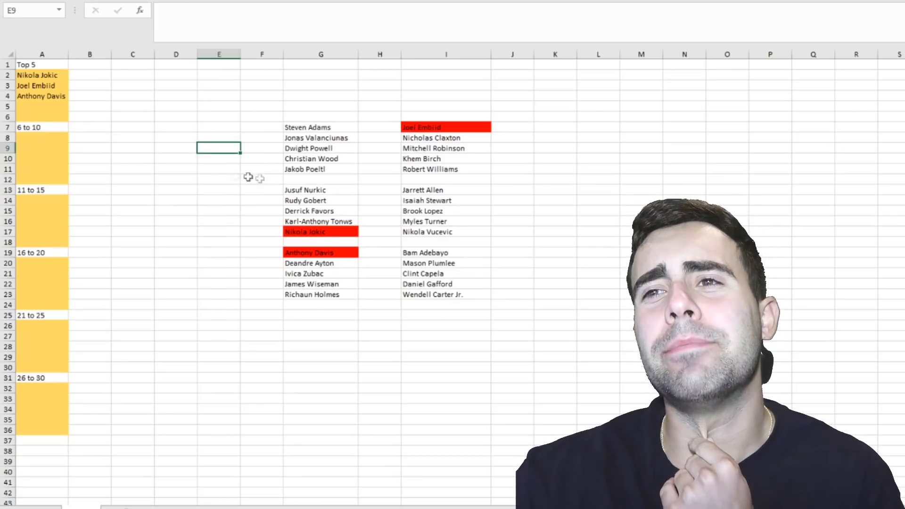
{"action": "left_click", "coordinate": [42, 106]}
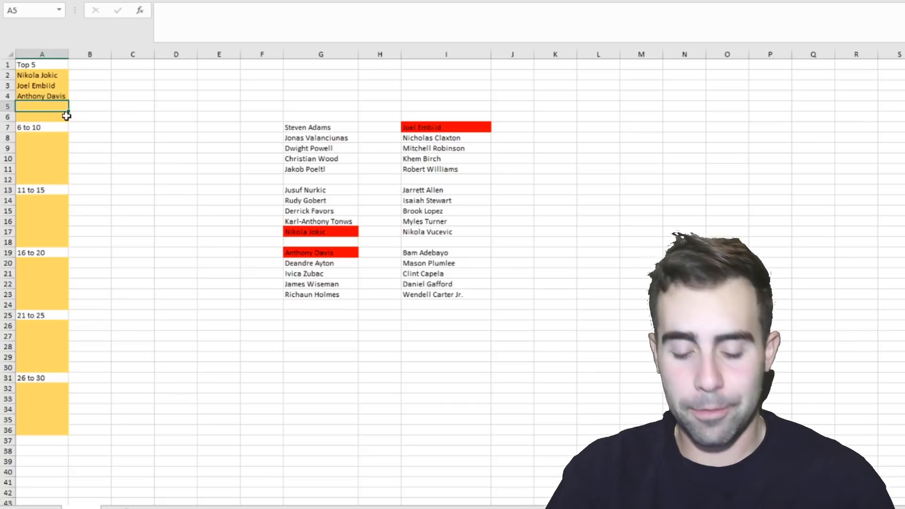
- Add Bam Adebayo and Kal-Anthony Towns to the Top 5 and widen column A to fit
{"action": "type", "text": "Bam"}
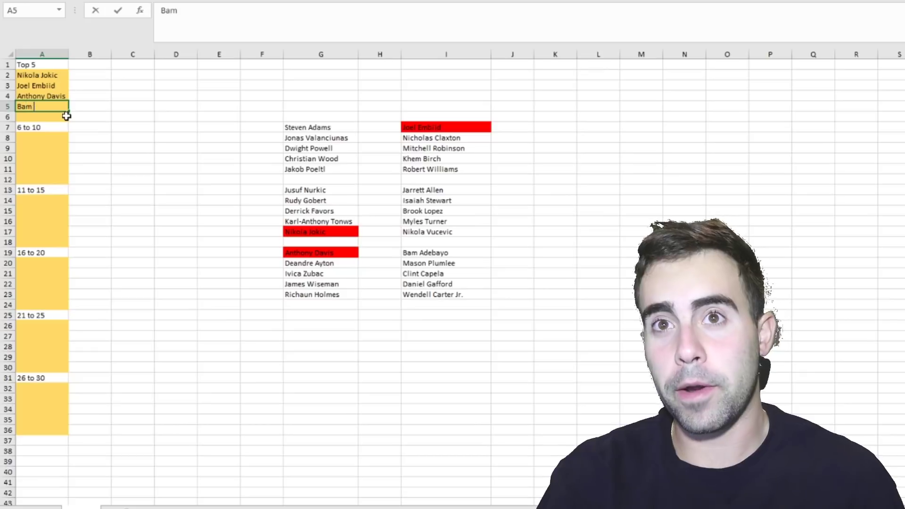
{"action": "type", "text": "Adebayo"}
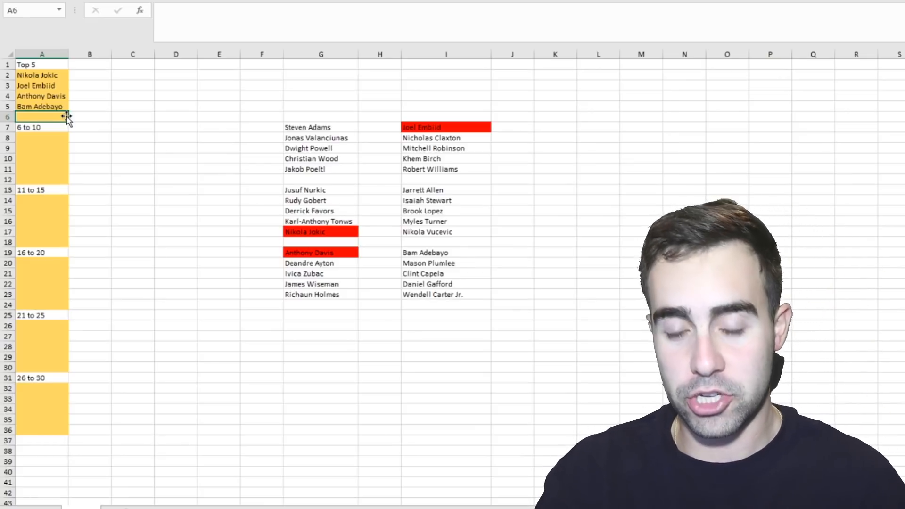
{"action": "type", "text": "Kal-Anthony Towns"}
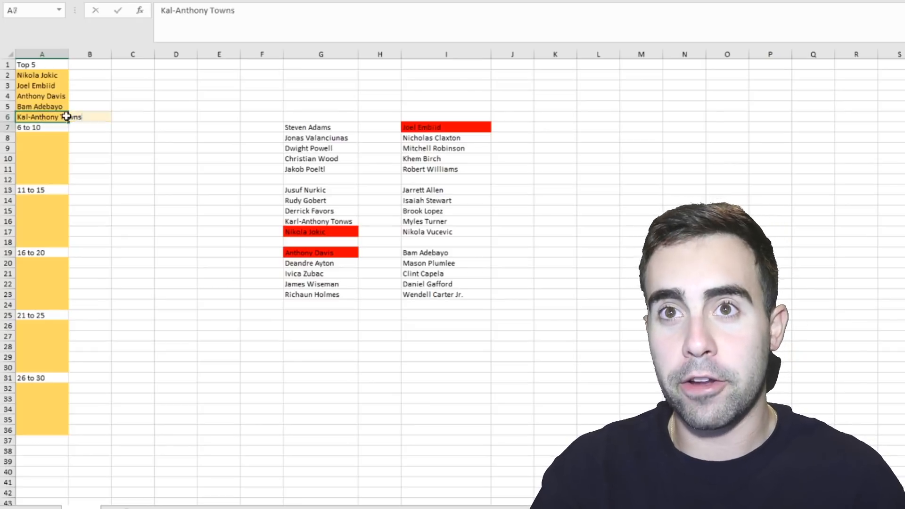
{"action": "left_click", "coordinate": [26, 64]}
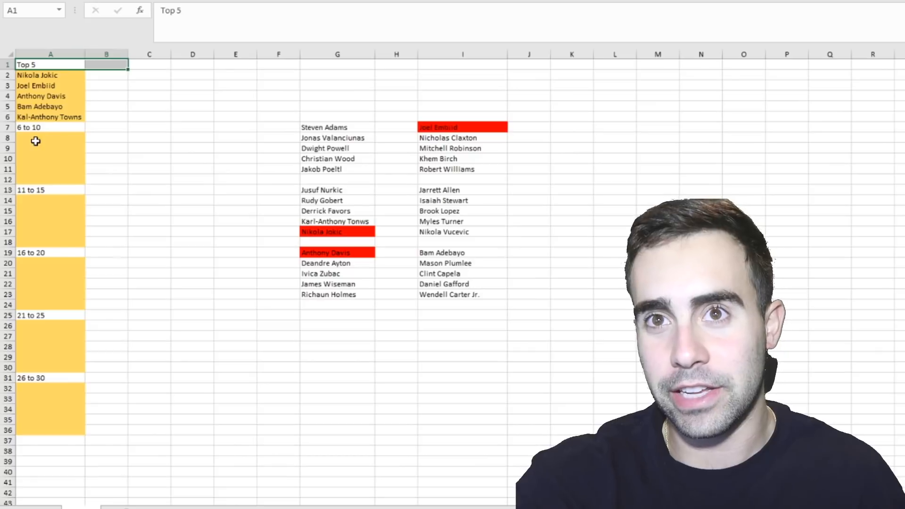
- Enter Rudy Gobert as the first 6 to 10 center and fill his pool name red
{"action": "type", "text": "Rudy"}
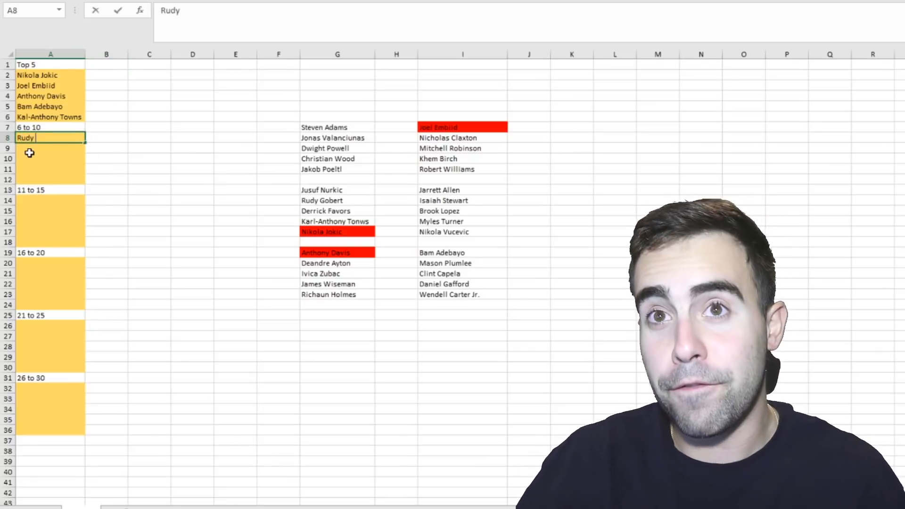
{"action": "type", "text": "Gobe"}
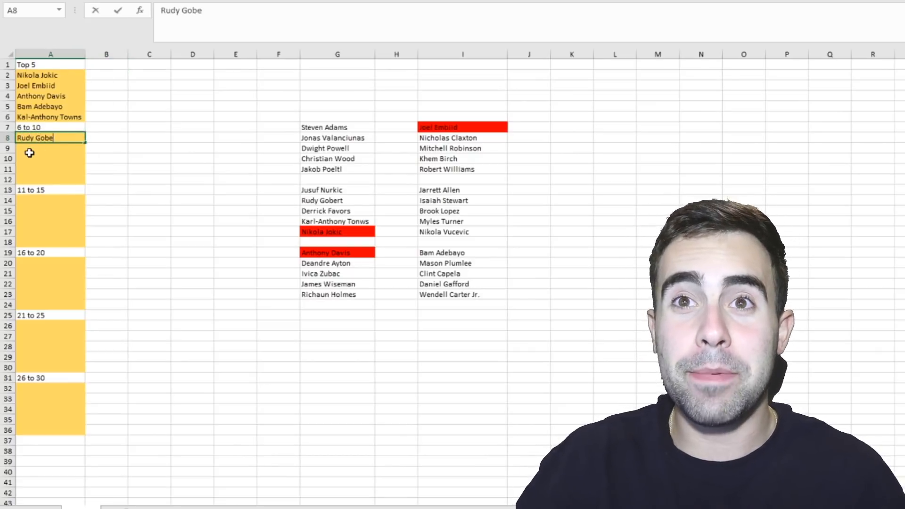
{"action": "type", "text": "rt"}
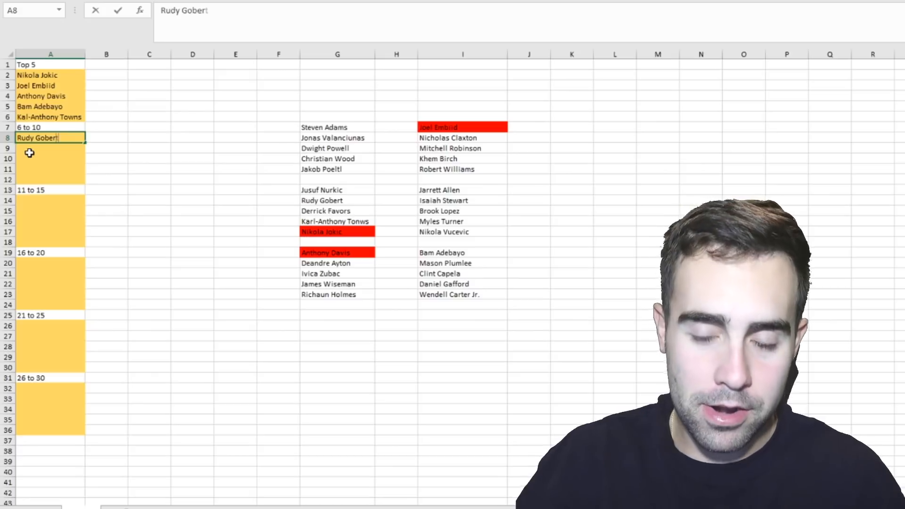
{"action": "left_click", "coordinate": [337, 200]}
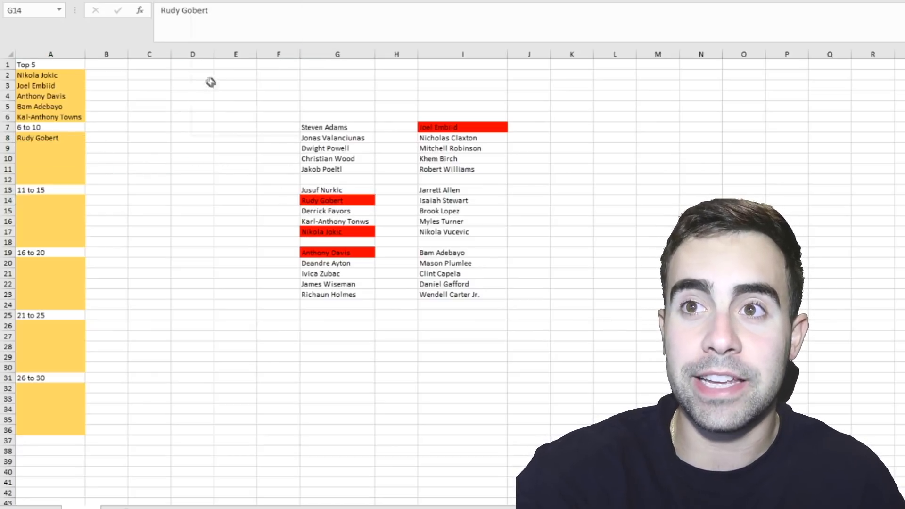
- Fill Karl-Anthony Towns's pool name red
{"action": "left_click", "coordinate": [337, 200]}
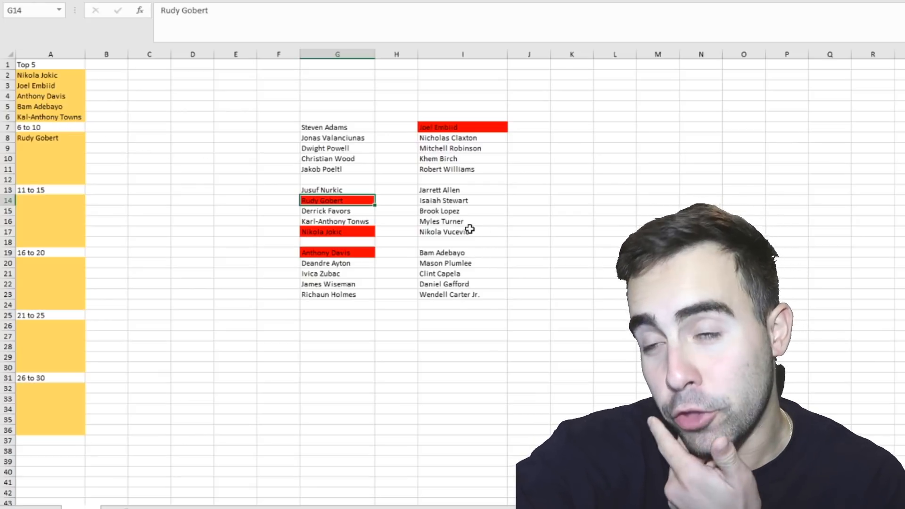
{"action": "left_click", "coordinate": [462, 242]}
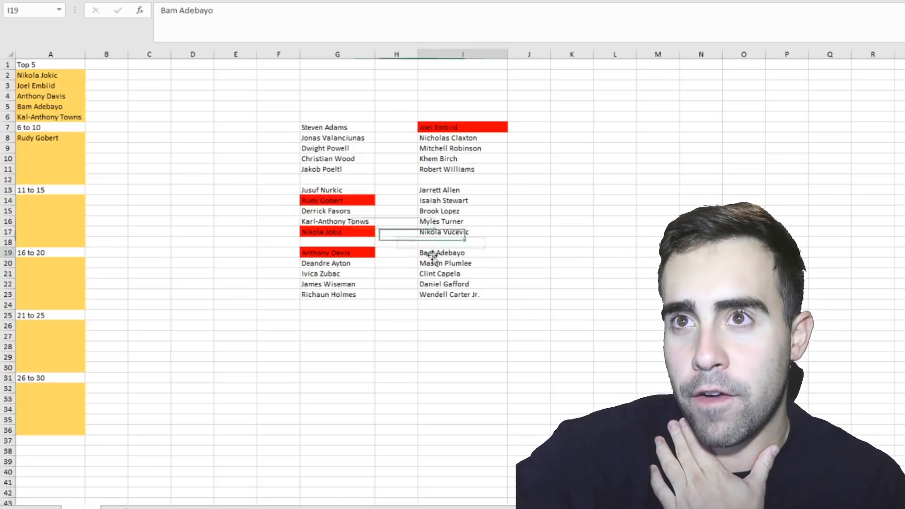
{"action": "left_click", "coordinate": [462, 253]}
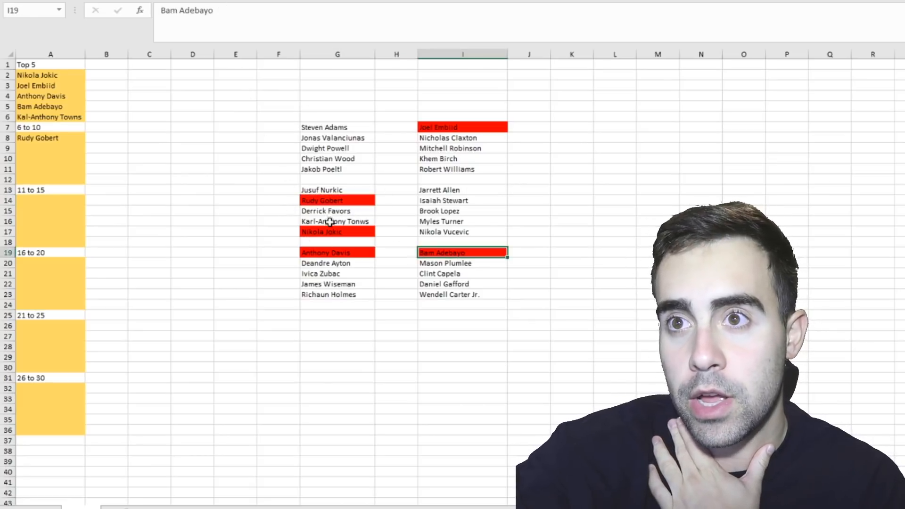
{"action": "left_click", "coordinate": [337, 221]}
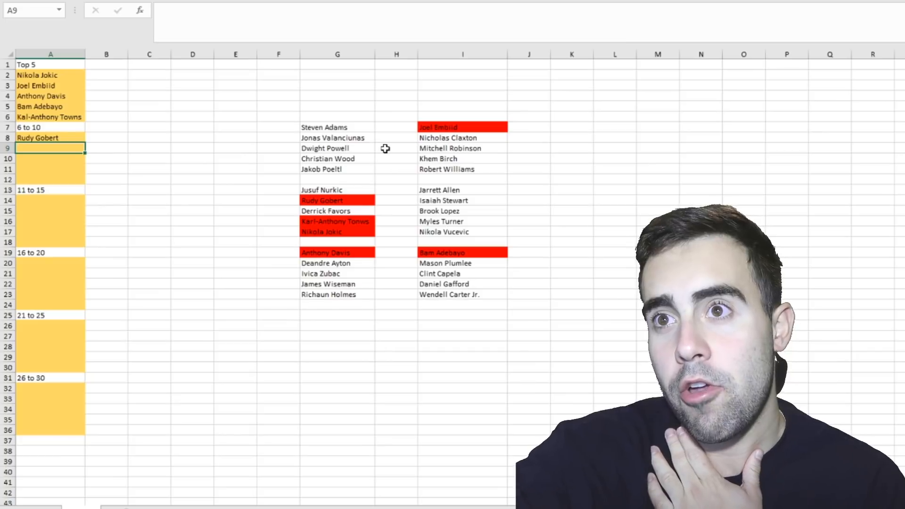
{"action": "mouse_move", "coordinate": [378, 139]}
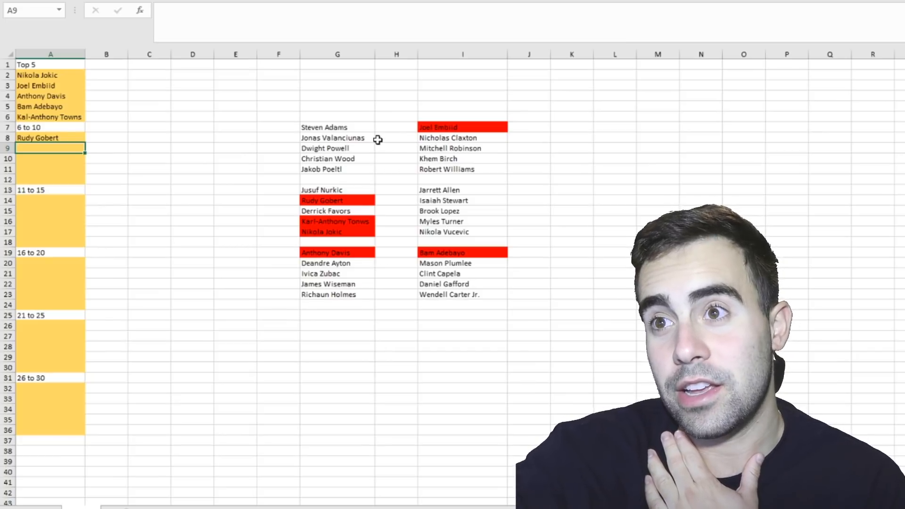
- Rank Nikola Vucevic 7th and Deandre Ayton 8th, filling both pool names red
{"action": "left_click", "coordinate": [462, 232]}
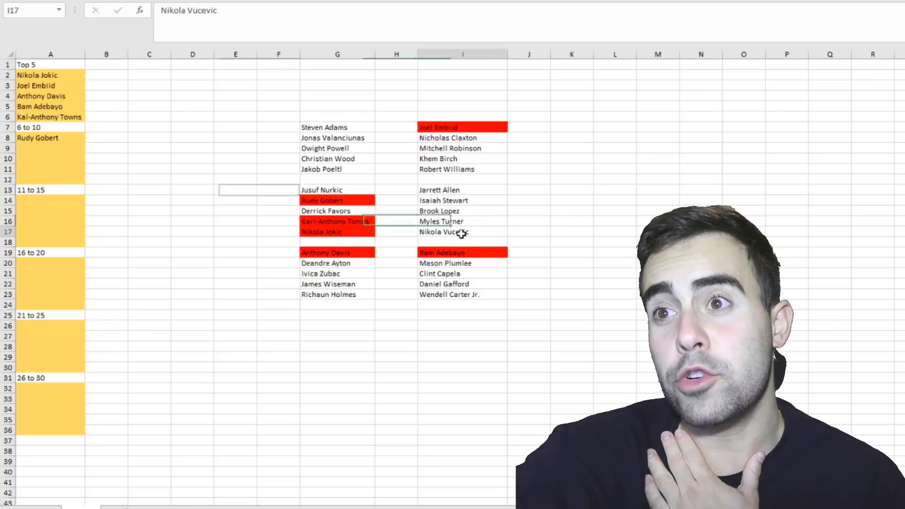
{"action": "left_click", "coordinate": [462, 231]}
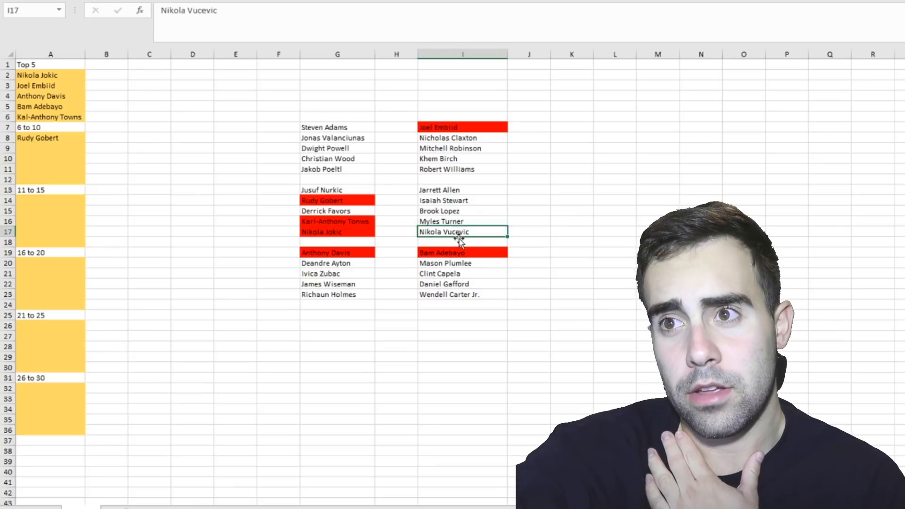
{"action": "left_click", "coordinate": [337, 263]}
{"action": "type", "text": "Nikola Vucevic"}
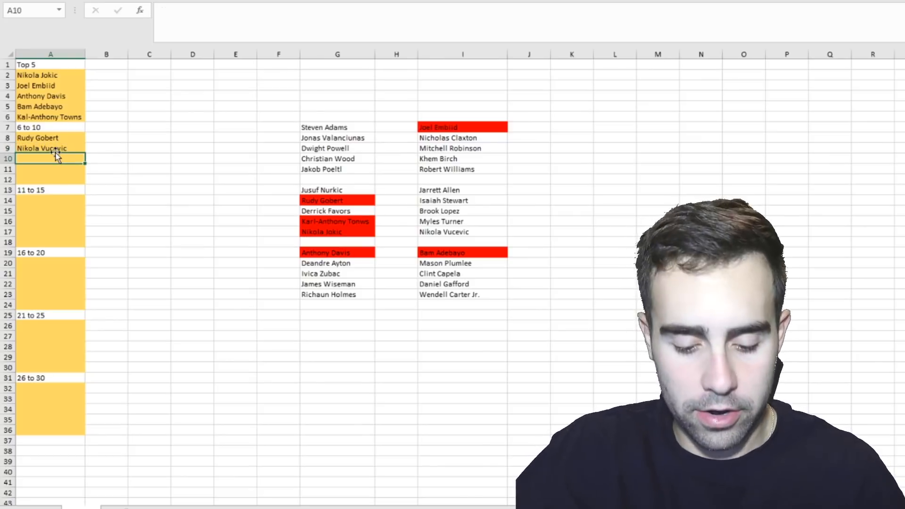
{"action": "type", "text": "Deandre Ay"}
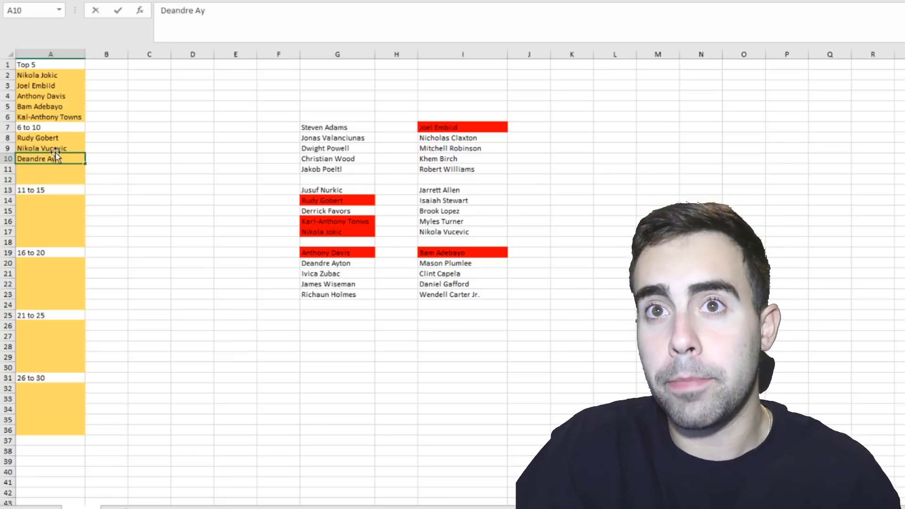
{"action": "key", "text": "Return"}
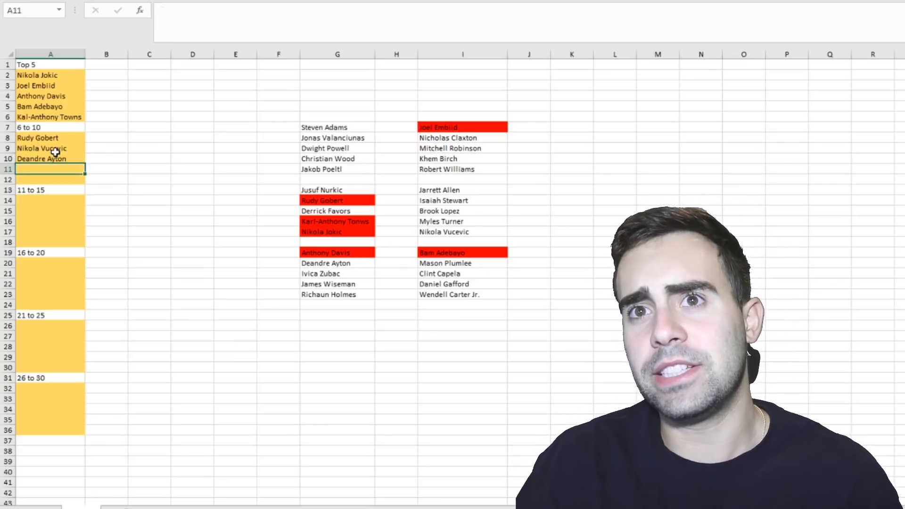
{"action": "mouse_move", "coordinate": [516, 177]}
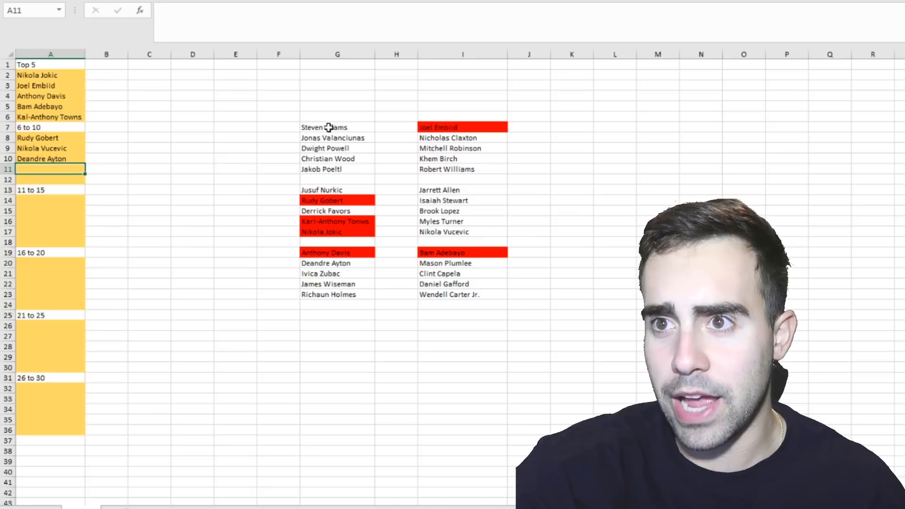
{"action": "left_click", "coordinate": [338, 263]}
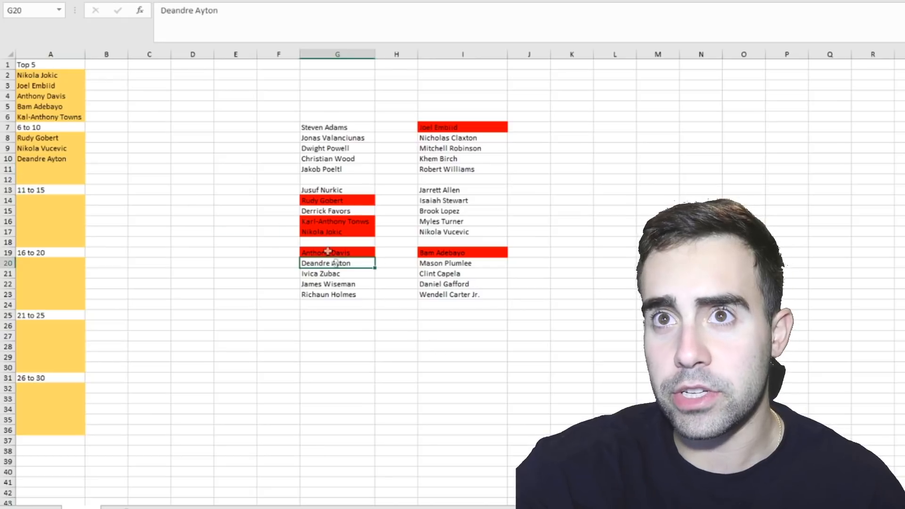
{"action": "left_click", "coordinate": [462, 221]}
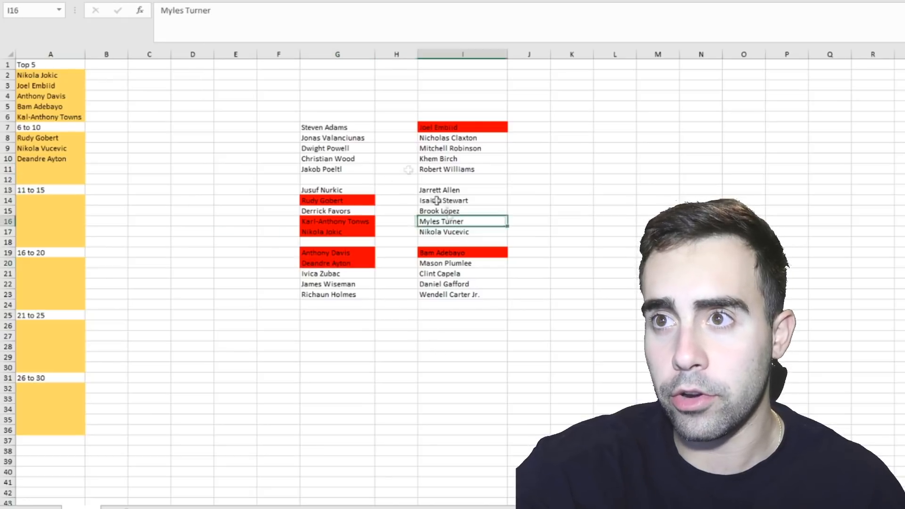
{"action": "left_click", "coordinate": [50, 158]}
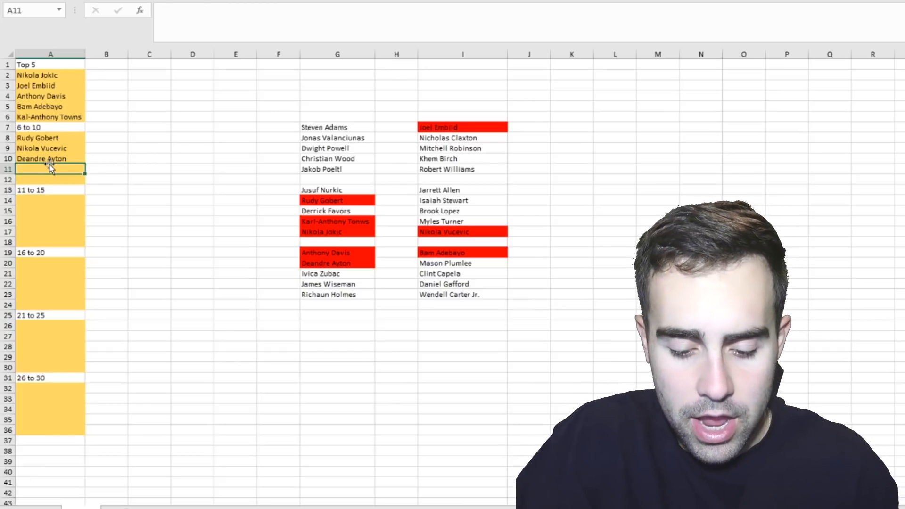
- Rank Clint Capela 9th, fill his pool name red, and move to the rank 10 slot
{"action": "type", "text": "Clint Cape"}
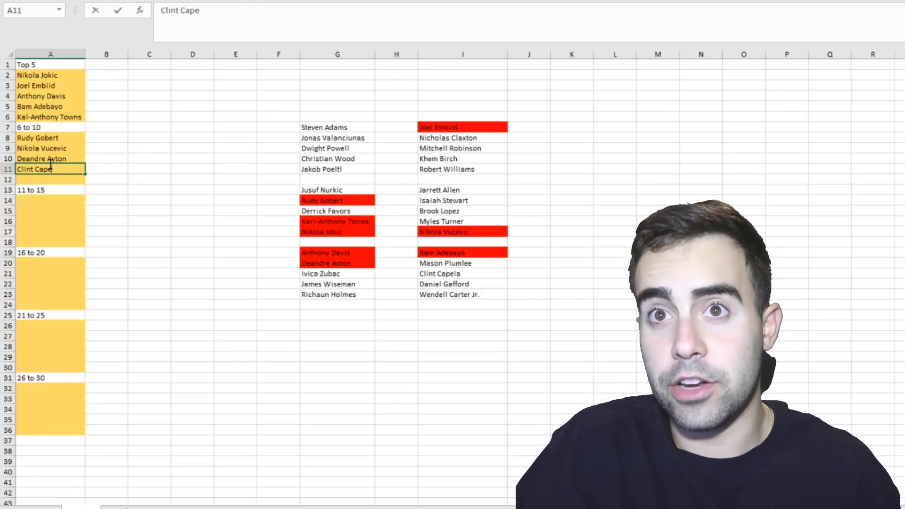
{"action": "left_click", "coordinate": [462, 284]}
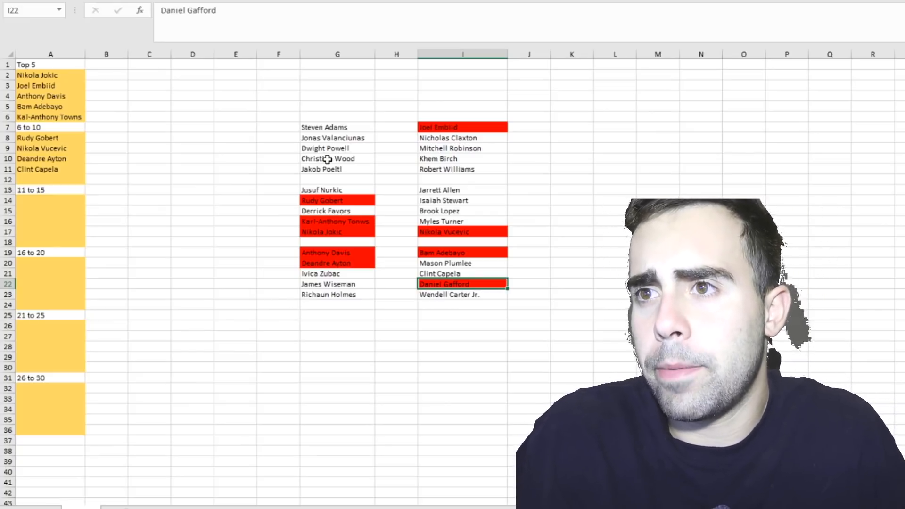
{"action": "left_click", "coordinate": [462, 273]}
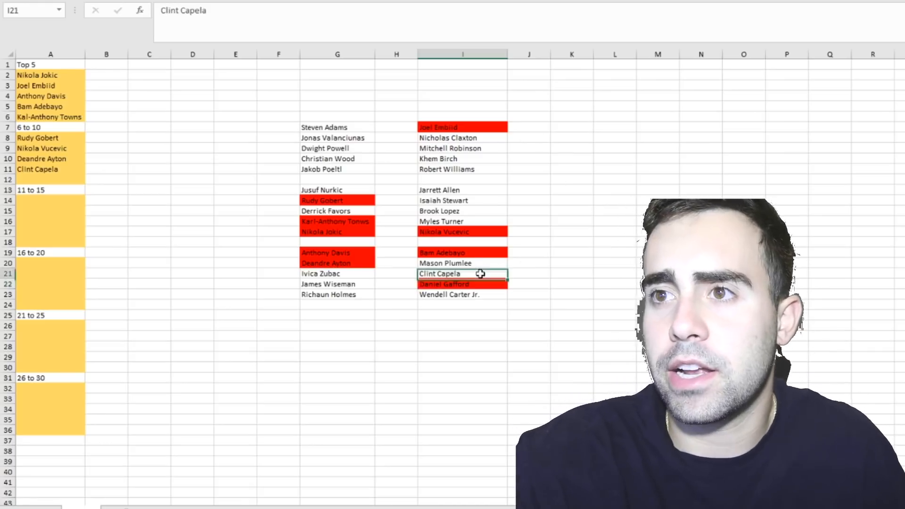
{"action": "left_click", "coordinate": [462, 273]}
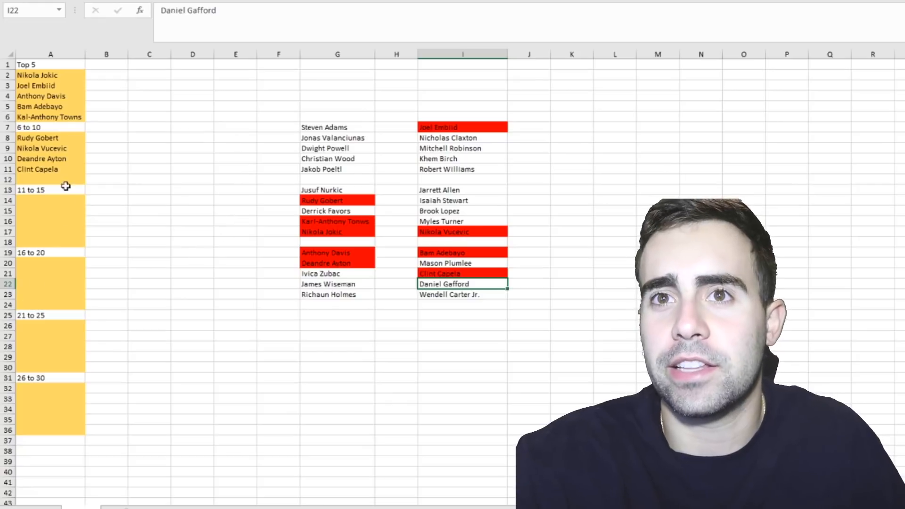
{"action": "left_click", "coordinate": [50, 180]}
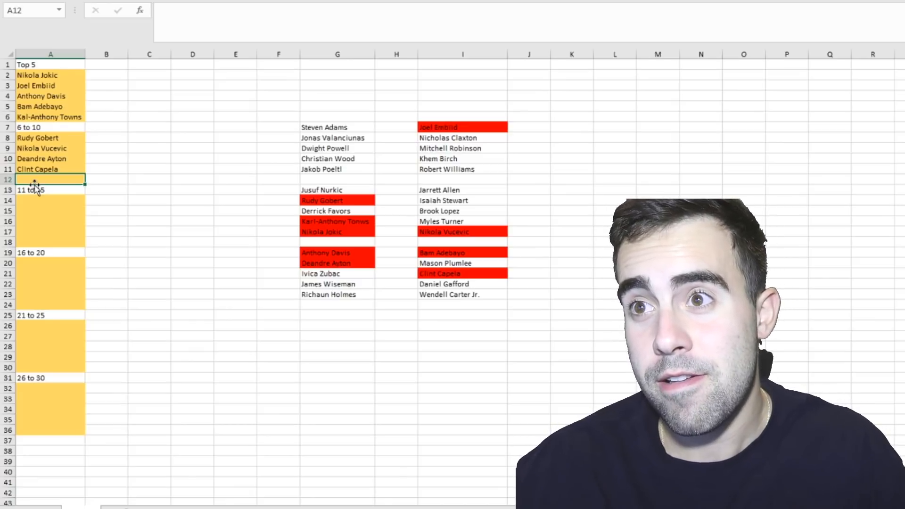
- Enter Myles Turner at rank 10, then Jonas Valanciunas and Christian Wood under 11 to 15
{"action": "type", "text": "Myl"}
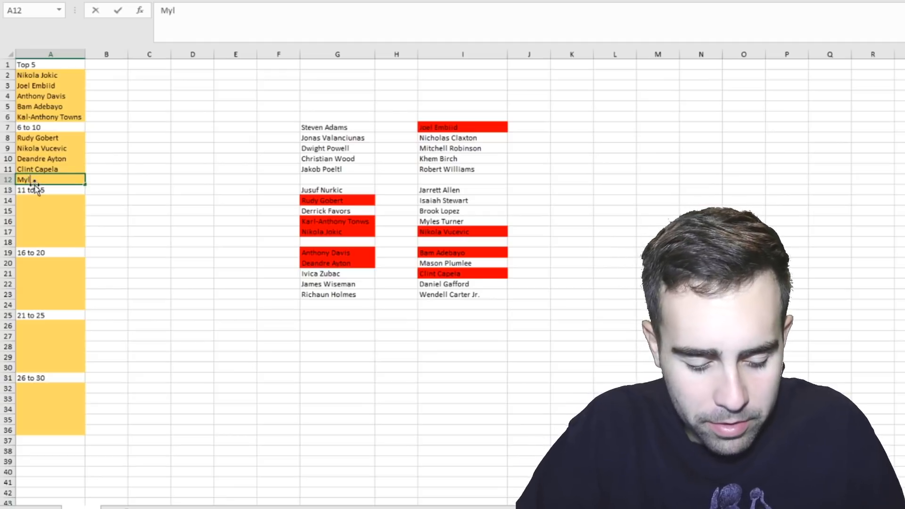
{"action": "key", "text": "Return"}
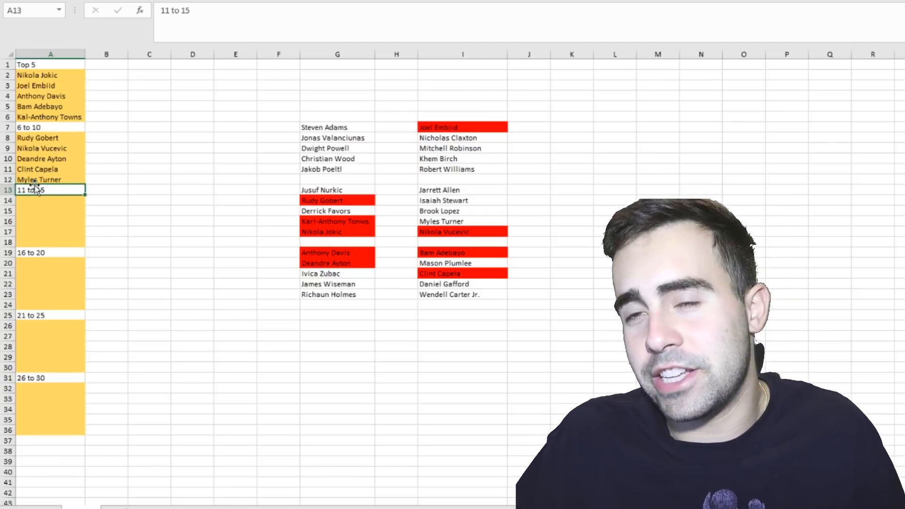
{"action": "type", "text": "Clint Capela"}
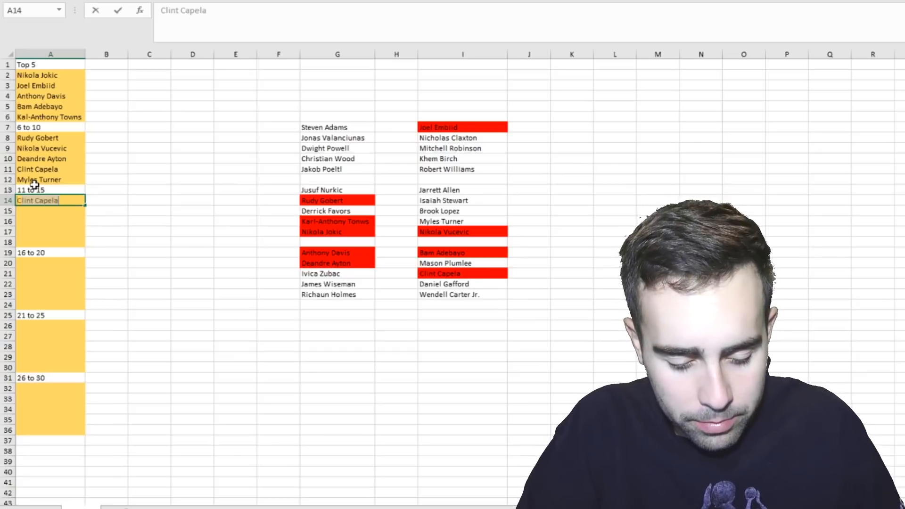
{"action": "type", "text": "Joel Embiid"}
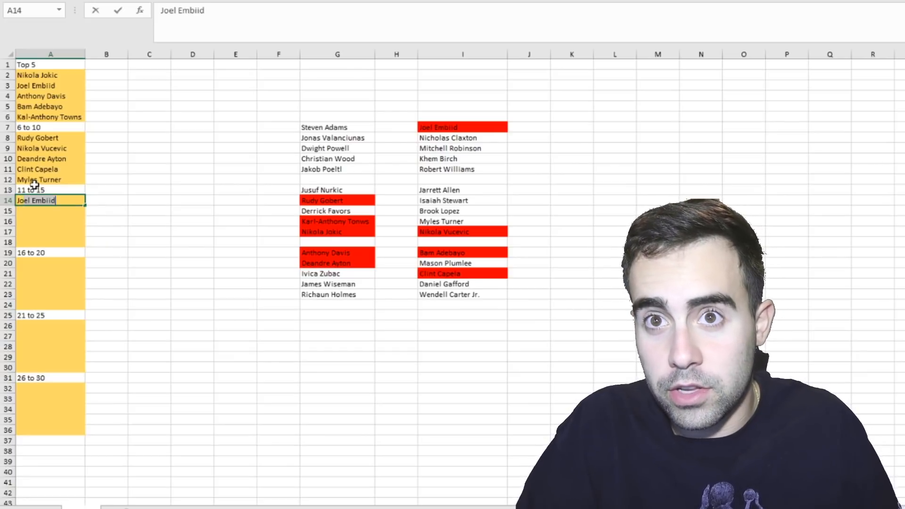
{"action": "type", "text": "Jonas Valanciunas"}
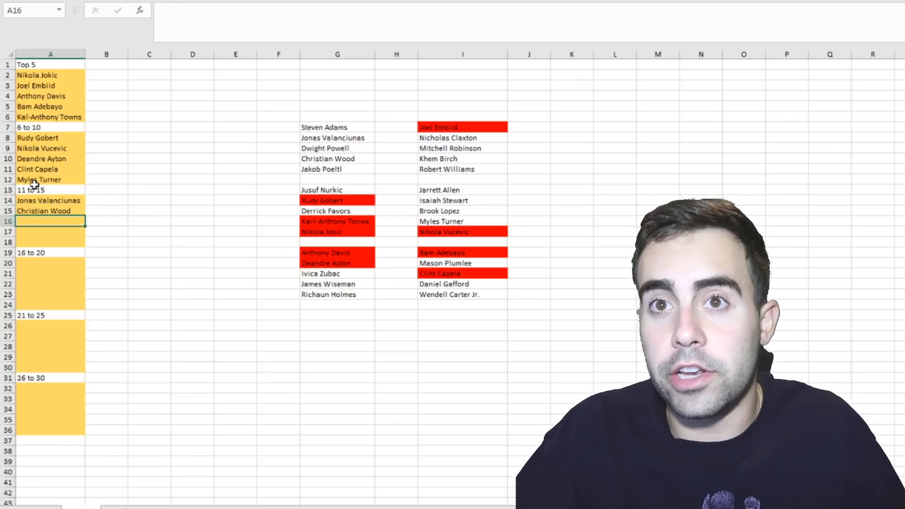
- Fill Christian Wood's, Myles Turner's and Jonas Valanciunas's pool names red
{"action": "left_click", "coordinate": [338, 158]}
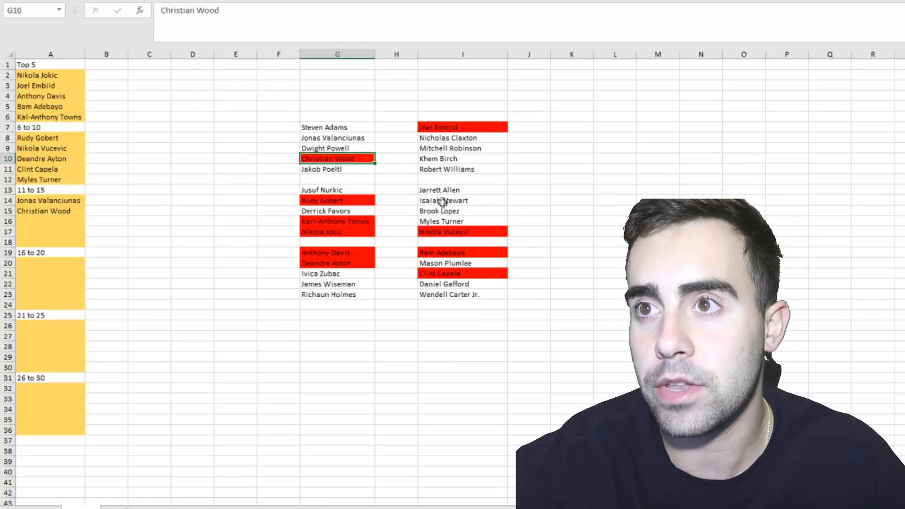
{"action": "left_click", "coordinate": [462, 221]}
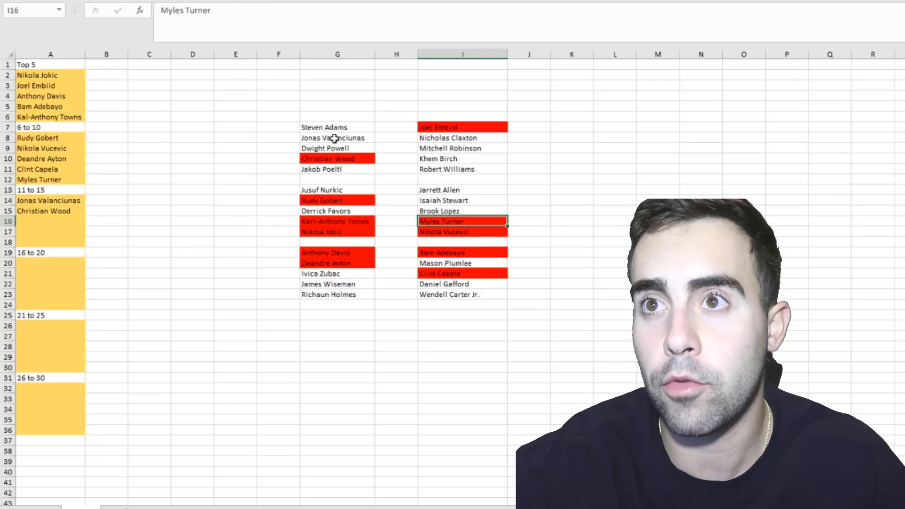
{"action": "left_click", "coordinate": [337, 138]}
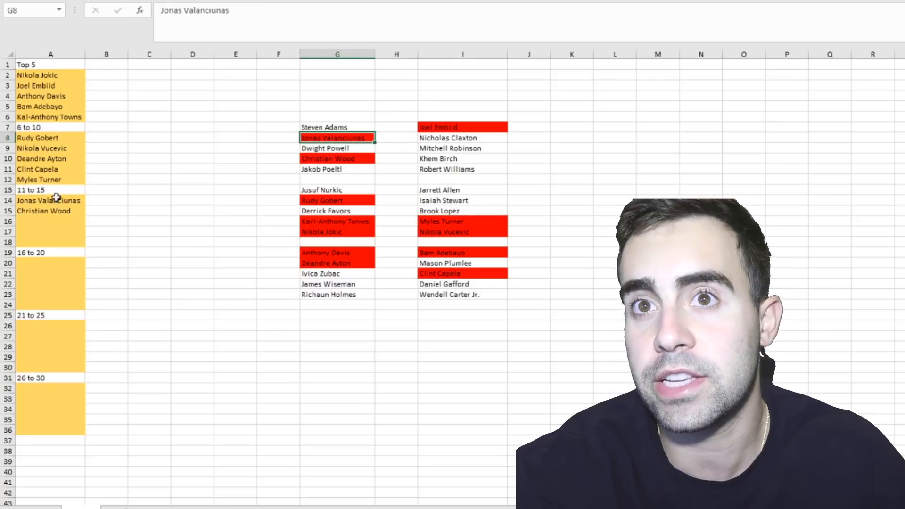
{"action": "left_click", "coordinate": [50, 221]}
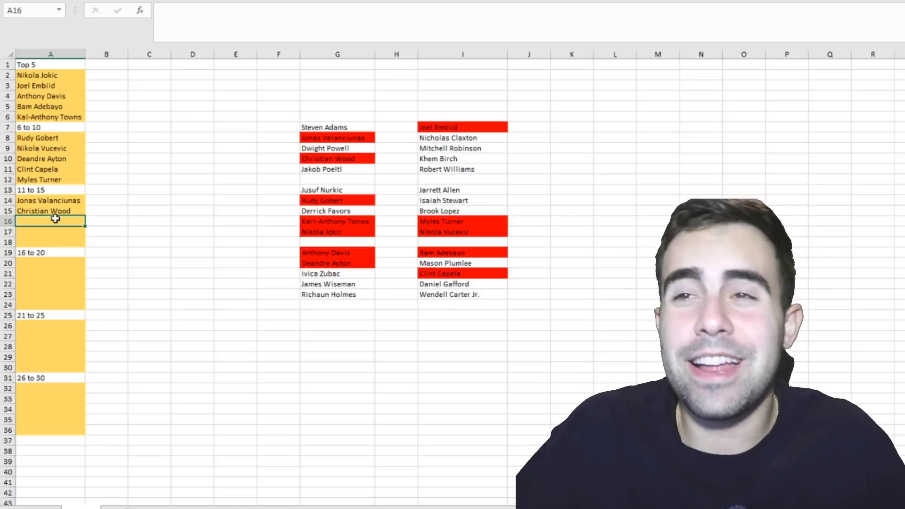
- Add Jusuf Nurkic to the 11 to 15 tier and fill his pool name red
{"action": "type", "text": "J"}
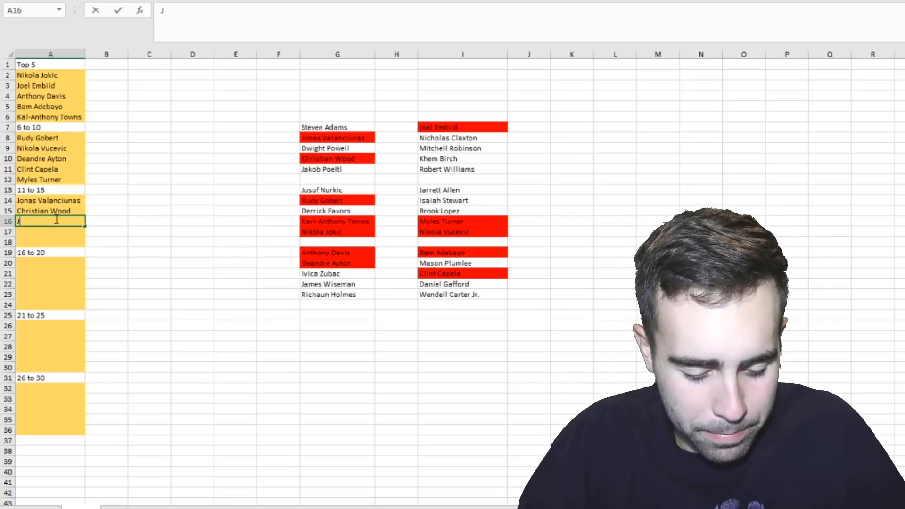
{"action": "type", "text": "usuf Nurkic"}
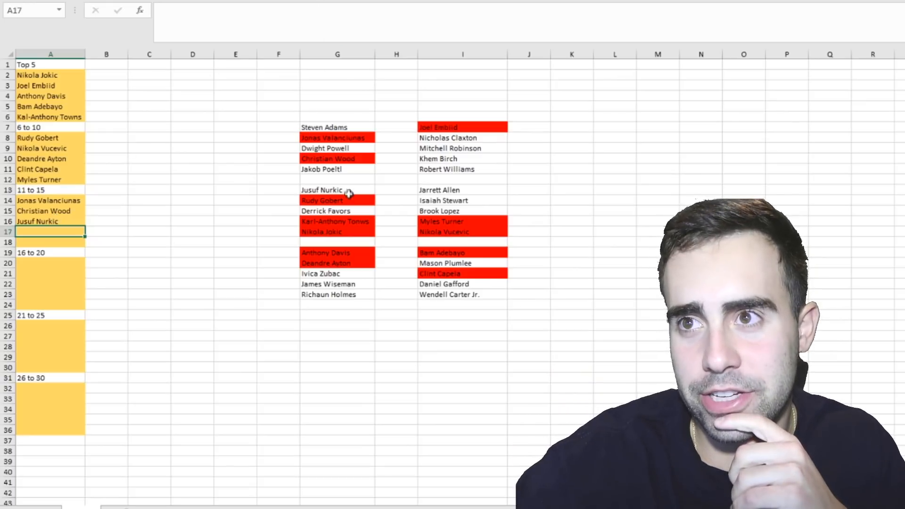
{"action": "left_click", "coordinate": [337, 189]}
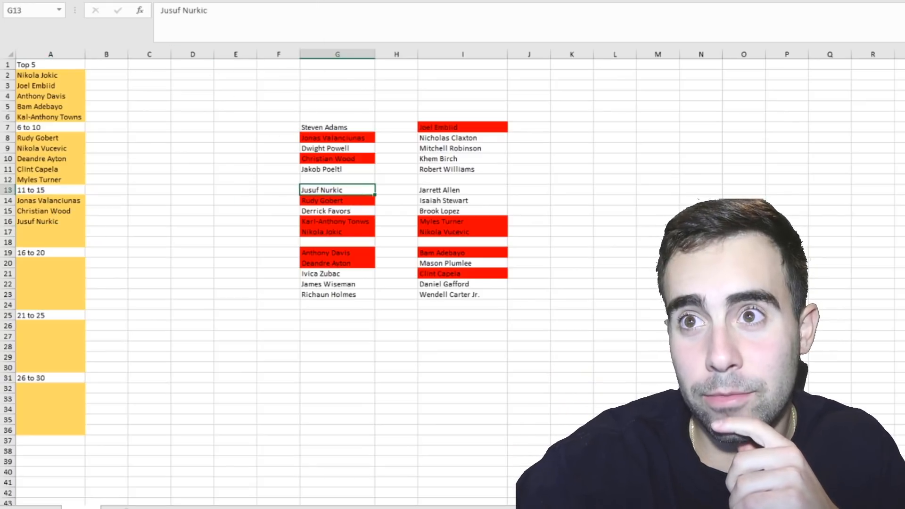
{"action": "left_click", "coordinate": [50, 232]}
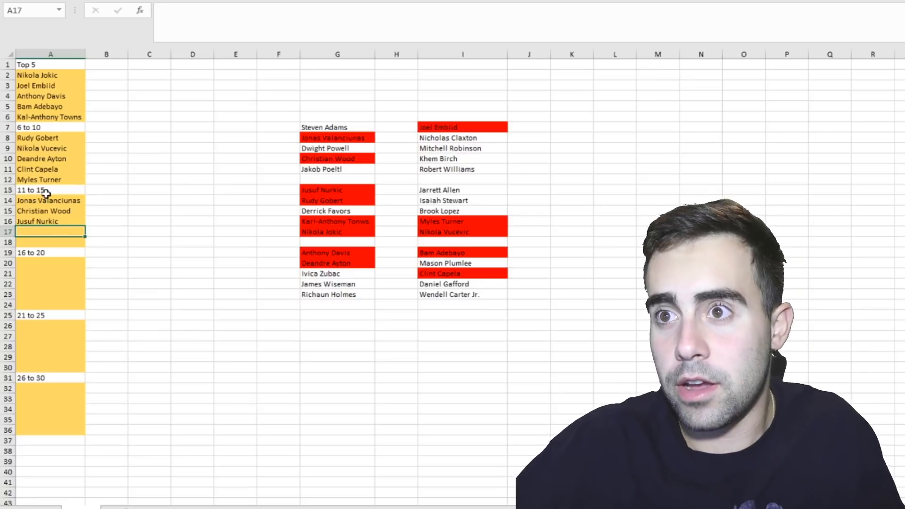
- Add Brook Lopez and Richaun Holmes to 11 to 15 and fill their pool names red
{"action": "type", "text": "Bam Adebayo"}
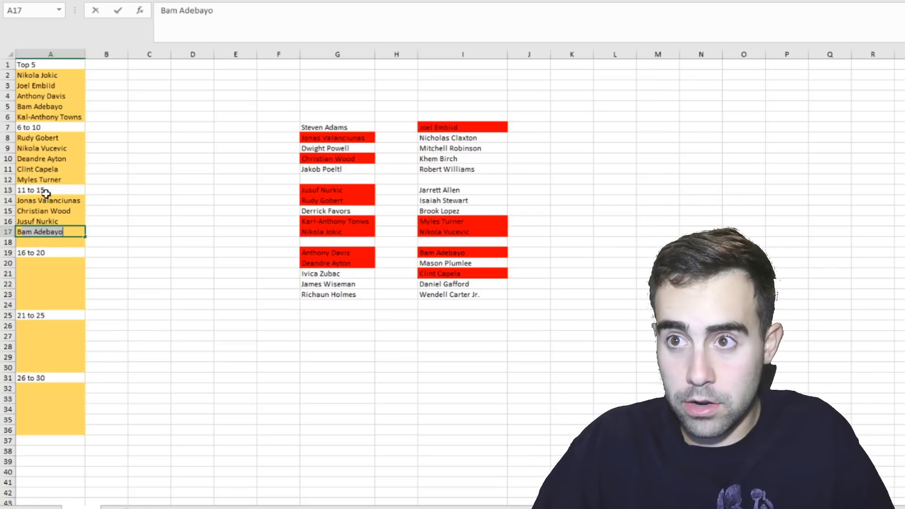
{"action": "type", "text": "Brook Lopez"}
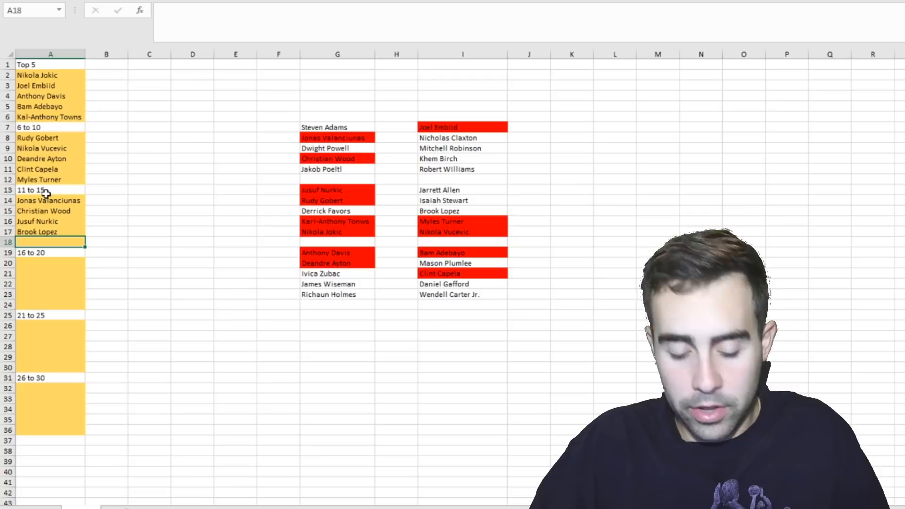
{"action": "type", "text": "Richaun Hol"}
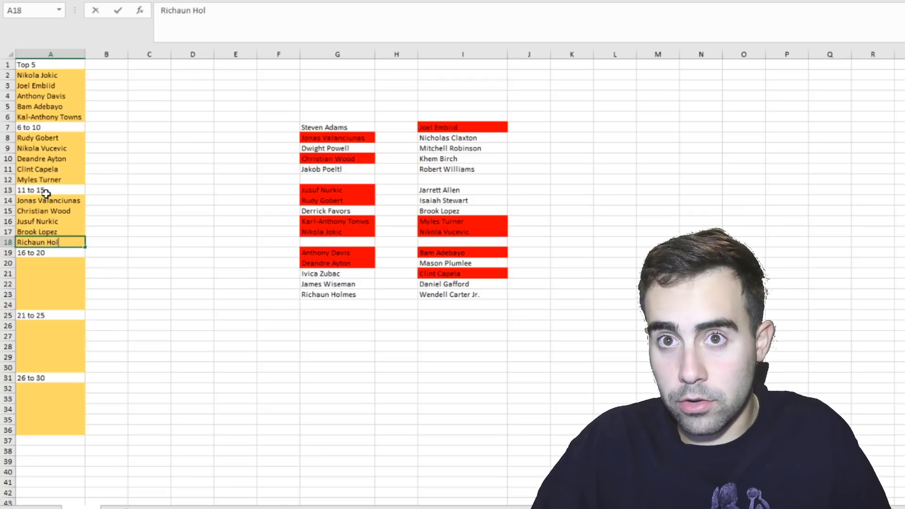
{"action": "key", "text": "Return"}
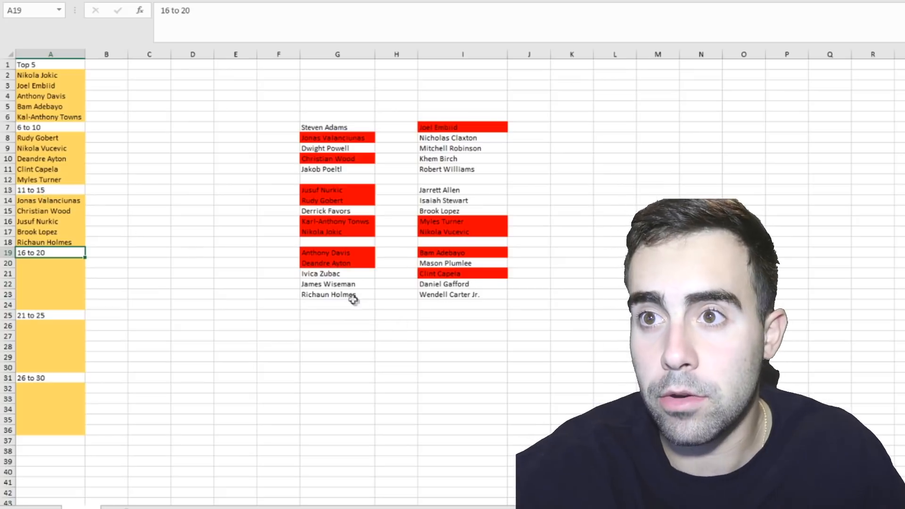
{"action": "left_click", "coordinate": [338, 294]}
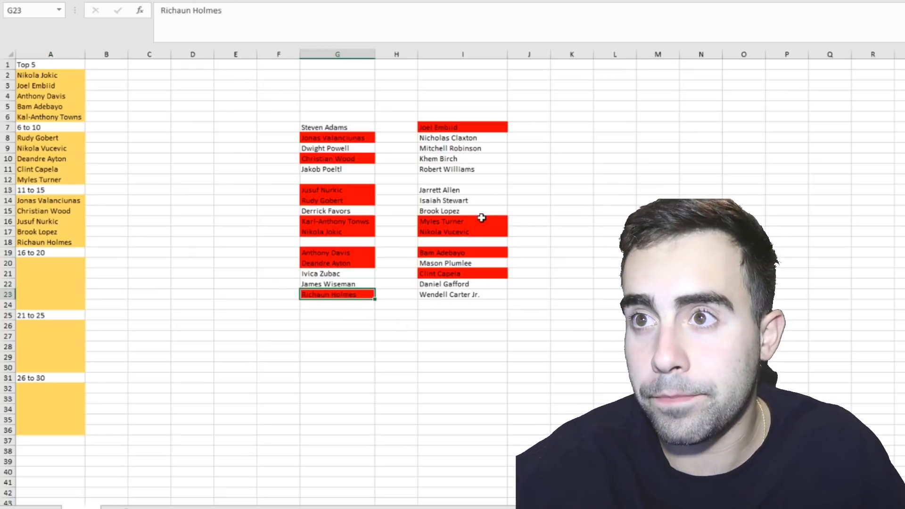
{"action": "left_click", "coordinate": [462, 210]}
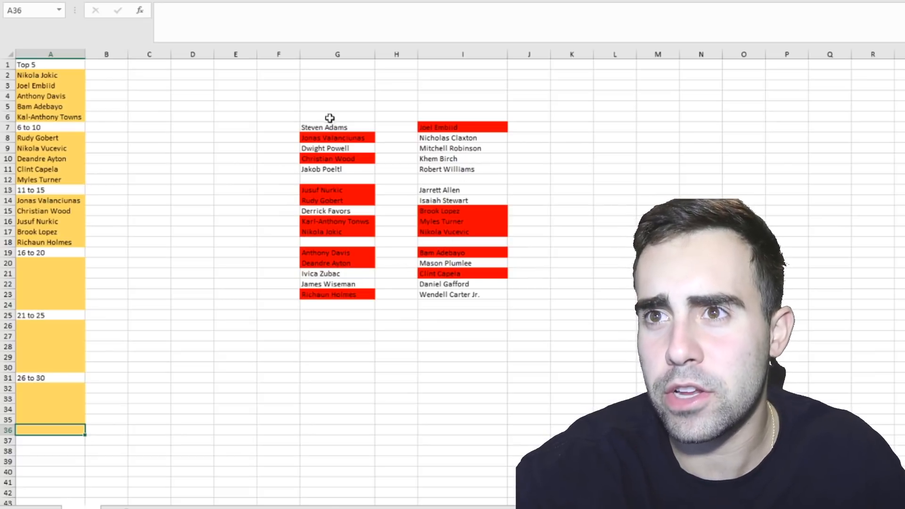
{"action": "left_click", "coordinate": [50, 263]}
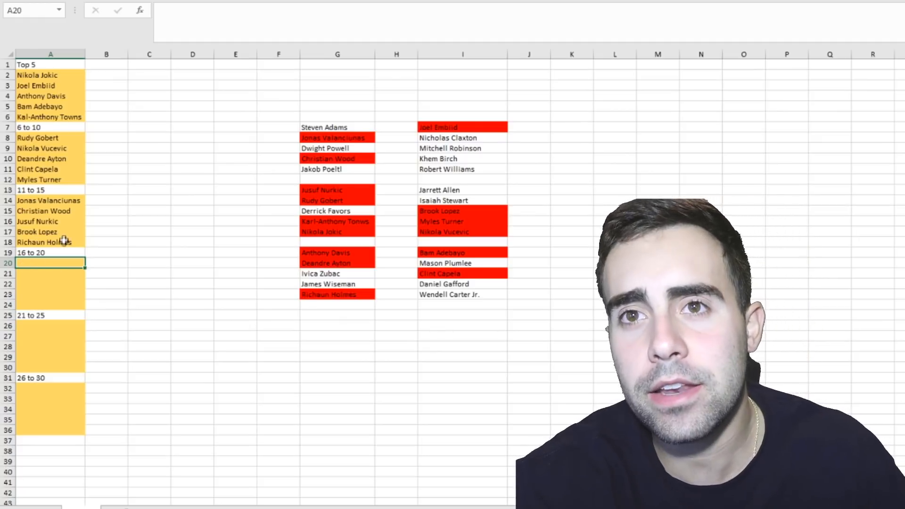
- Retype the 11 to 15 slots so Jusuf Nurkic closes the tier below Richaun Holmes
{"action": "left_click", "coordinate": [38, 221]}
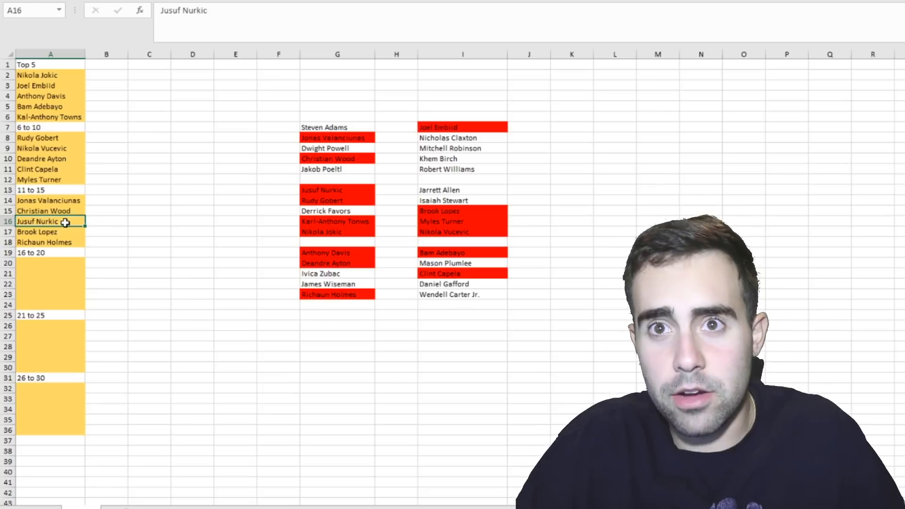
{"action": "left_click", "coordinate": [50, 200]}
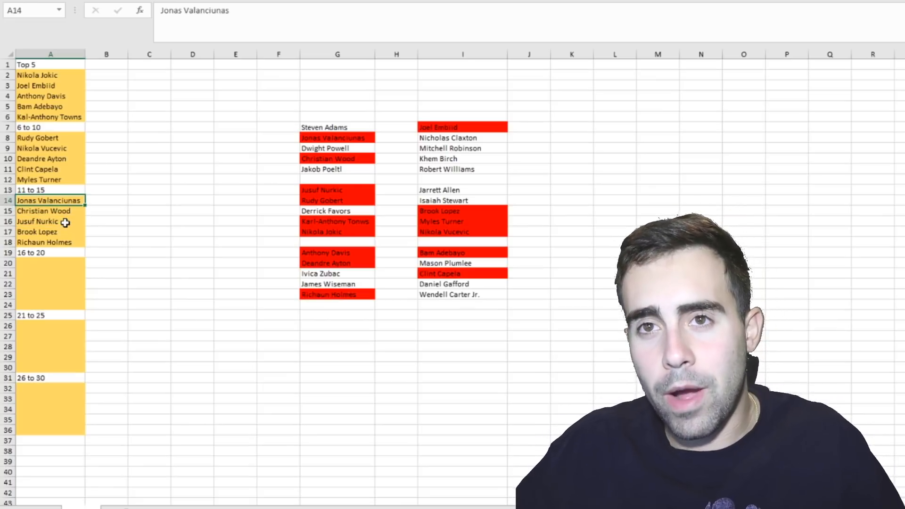
{"action": "left_click", "coordinate": [50, 190]}
{"action": "type", "text": "Richaun Holmes"}
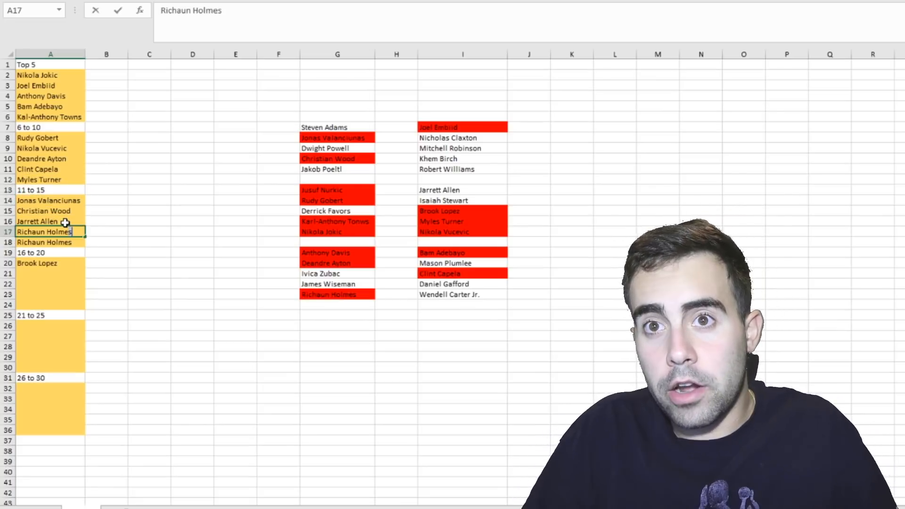
{"action": "type", "text": "Jusuf"}
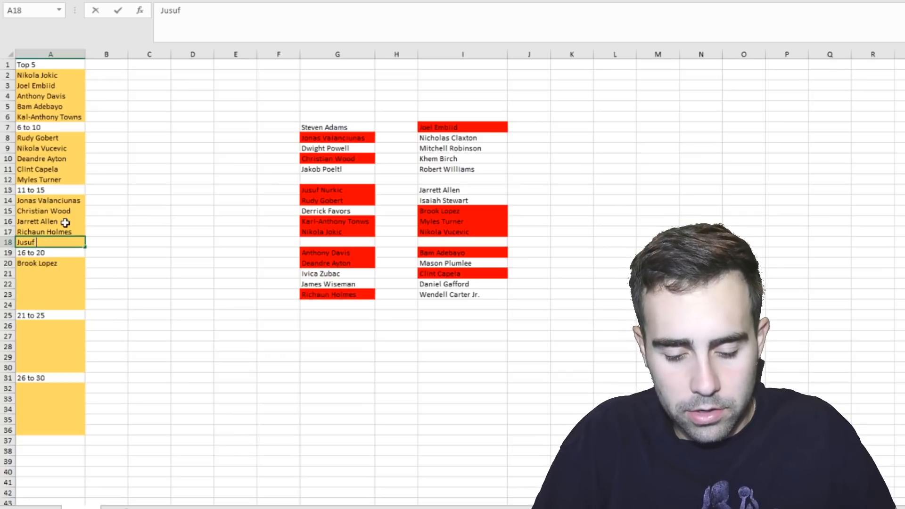
{"action": "key", "text": "enter"}
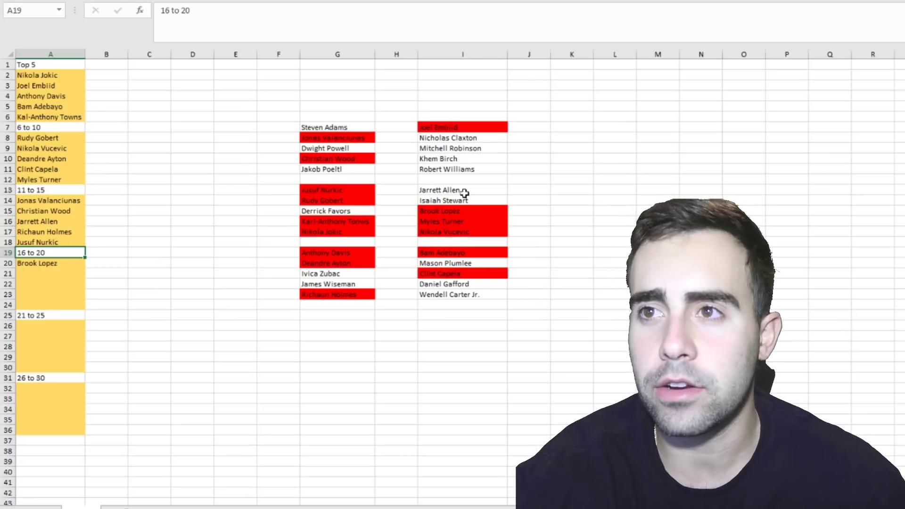
- Fill Jarrett Allen's pool name red, leaving Brook Lopez to open 16 to 20
{"action": "left_click", "coordinate": [461, 189]}
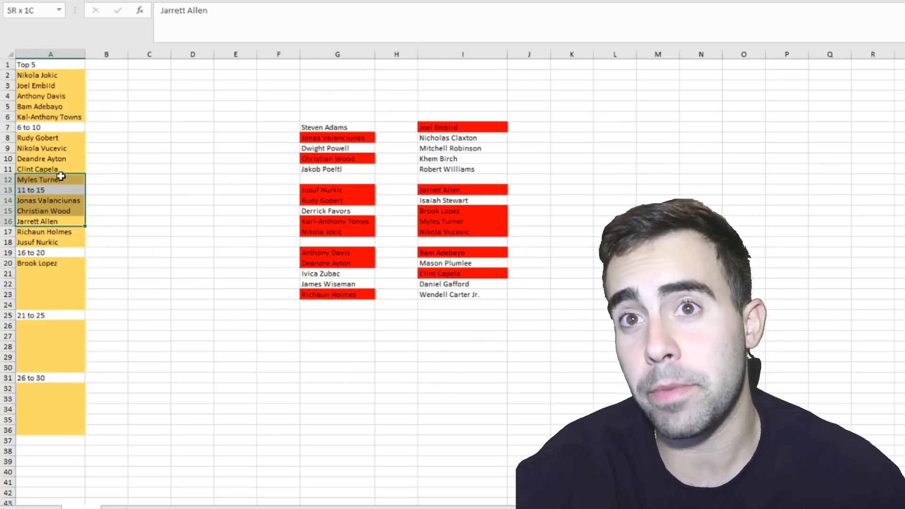
{"action": "left_click", "coordinate": [32, 189]}
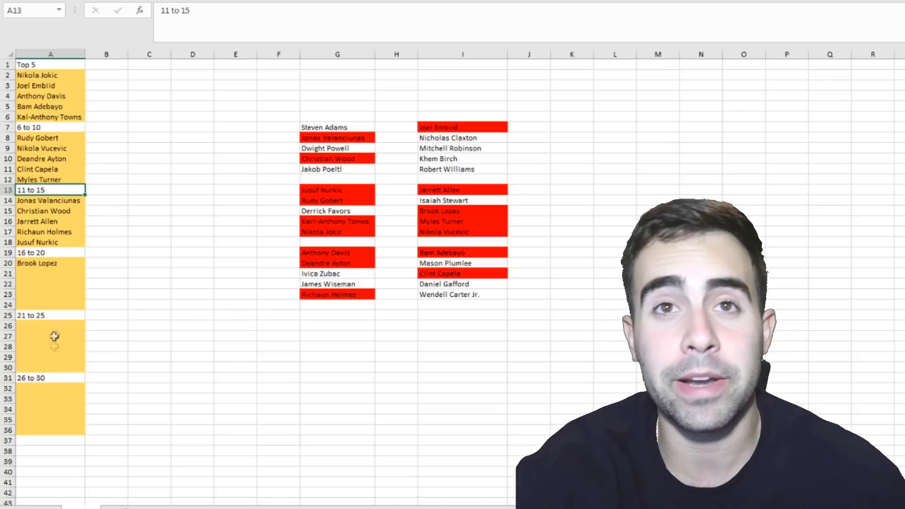
{"action": "mouse_move", "coordinate": [62, 324]}
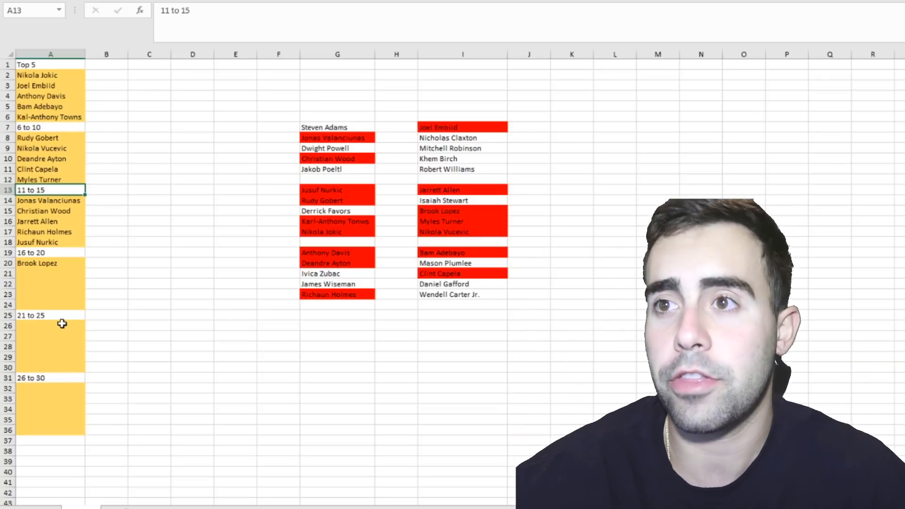
{"action": "mouse_move", "coordinate": [42, 277]}
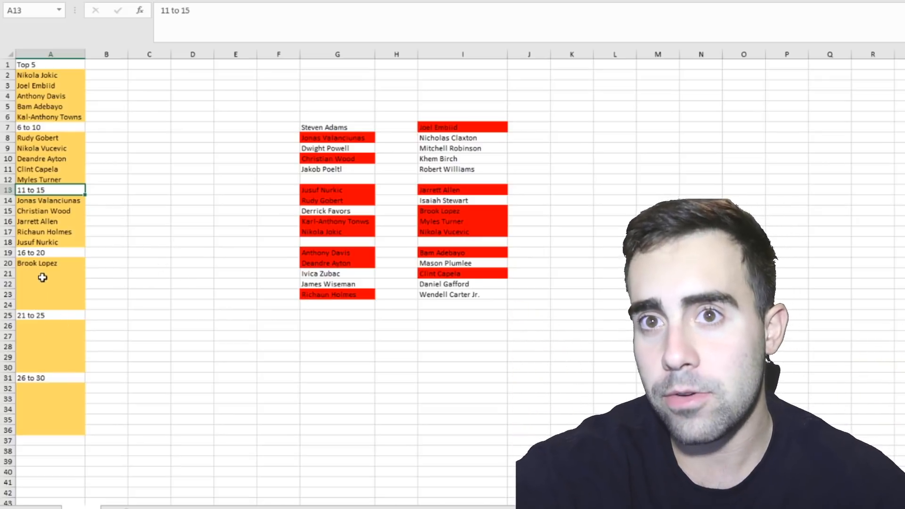
{"action": "left_click", "coordinate": [50, 273]}
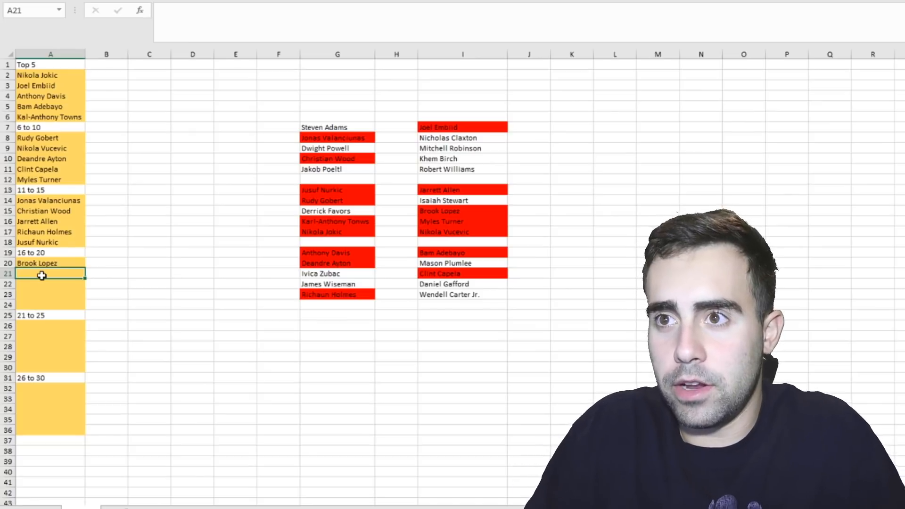
- Rank Mitchell Robinson in 16 to 20, redden him, and overwrite Nicholas Claxton with Lamarcus Aldridge
{"action": "type", "text": "Mitchell Rob"}
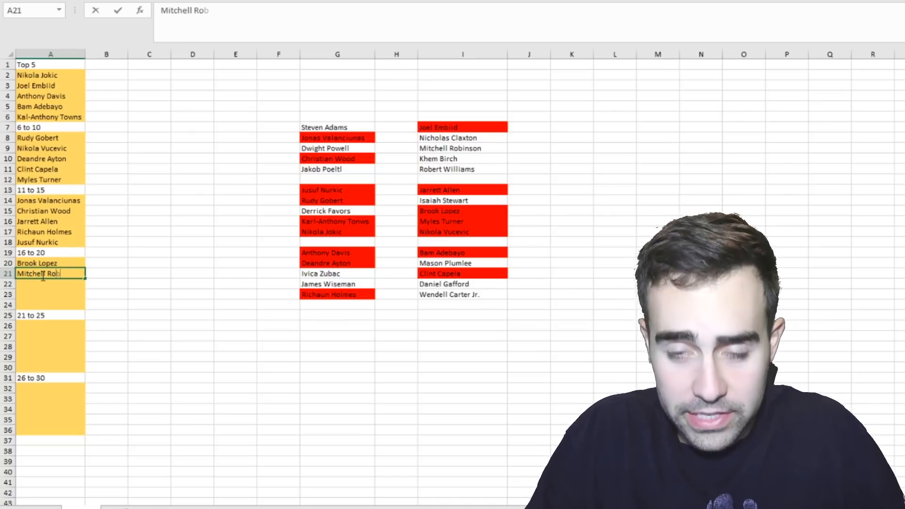
{"action": "key", "text": "Return"}
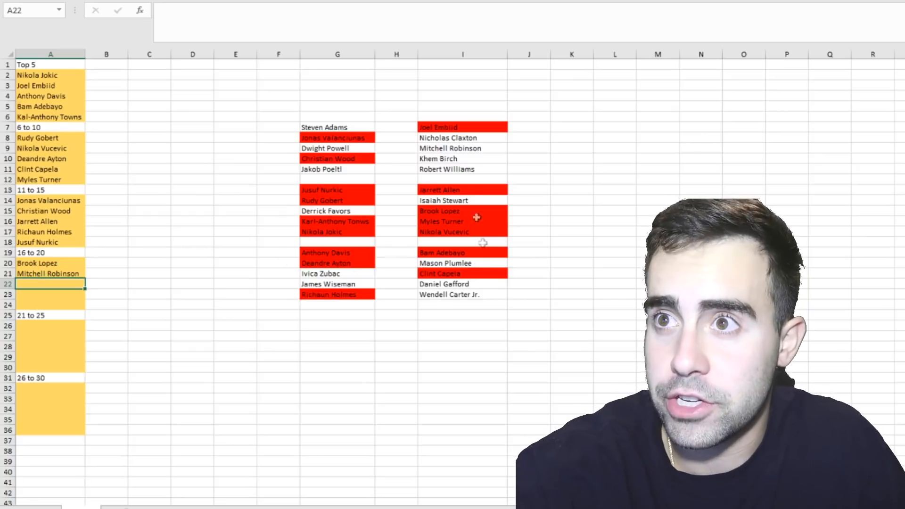
{"action": "left_click", "coordinate": [462, 148]}
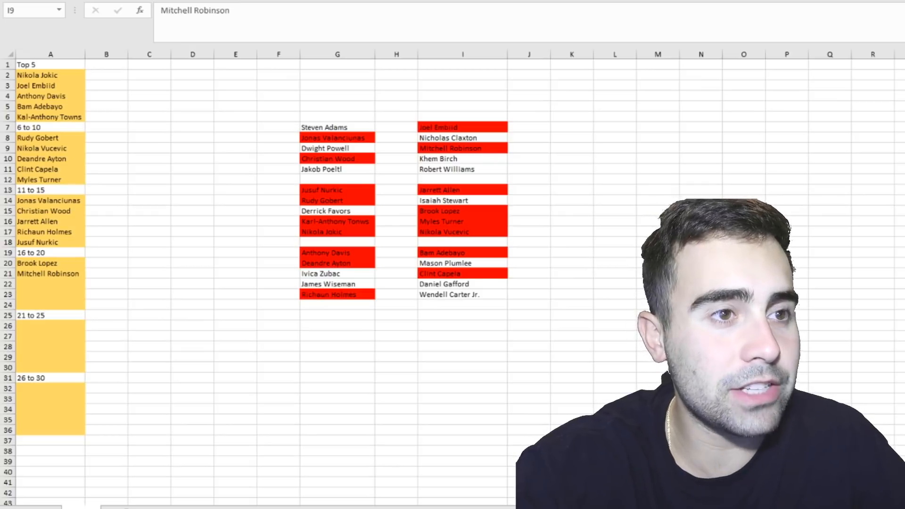
{"action": "mouse_move", "coordinate": [182, 219]}
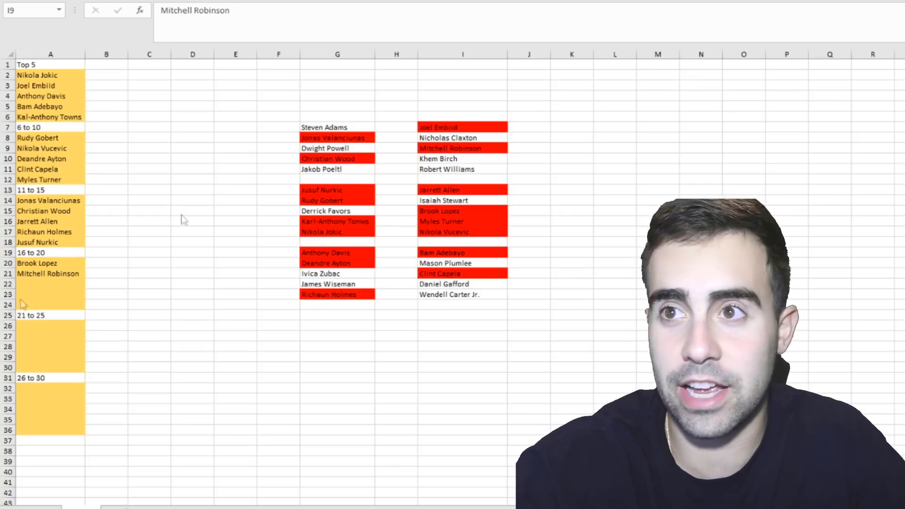
{"action": "left_click", "coordinate": [462, 138]}
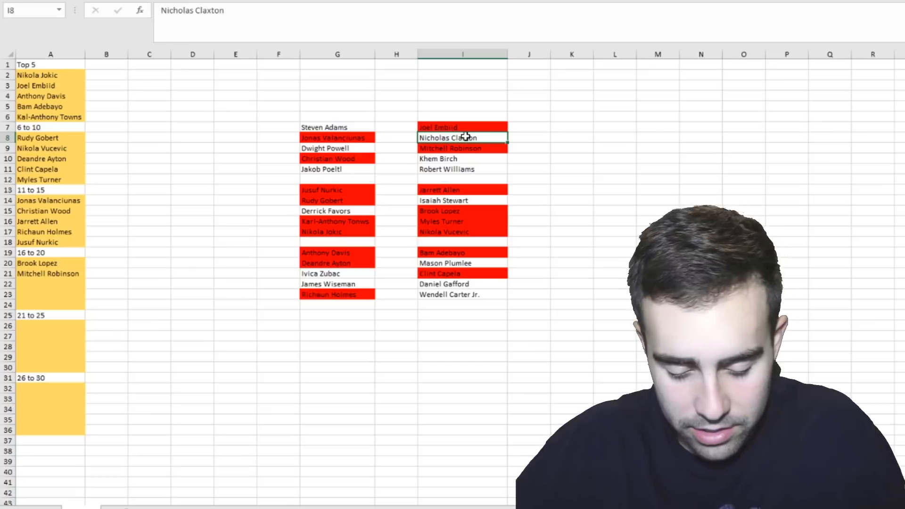
{"action": "type", "text": "Lamarcus Aldridge"}
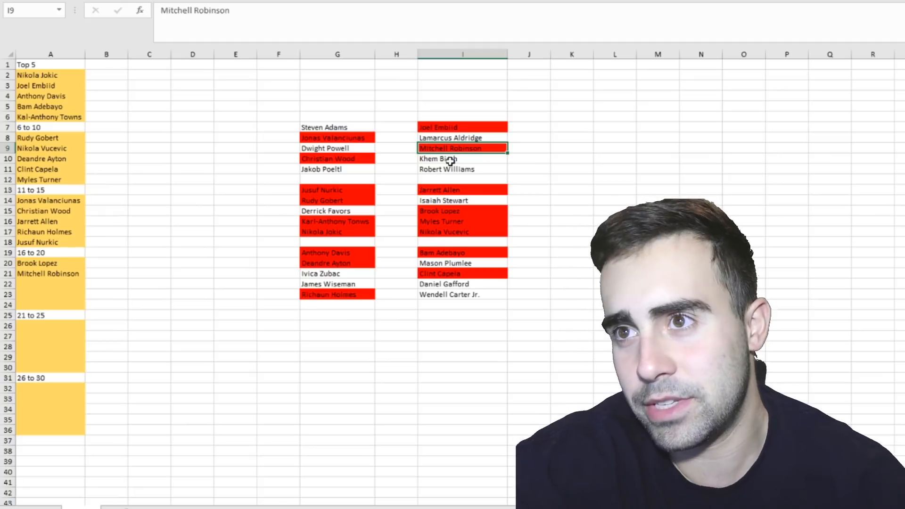
- Complete 16 to 20 with Robert Williams, Ivica Zubac and Steven Adams, reddening Williams and Adams
{"action": "left_click", "coordinate": [462, 168]}
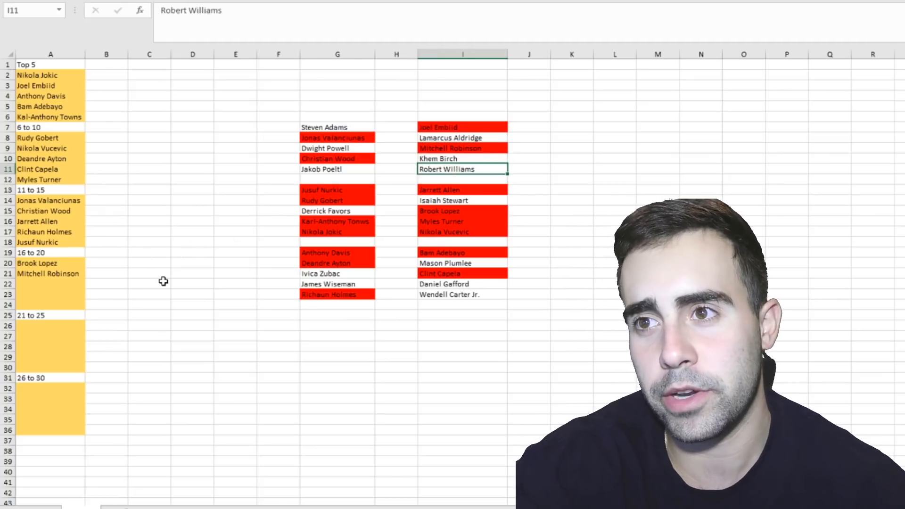
{"action": "left_click", "coordinate": [50, 284]}
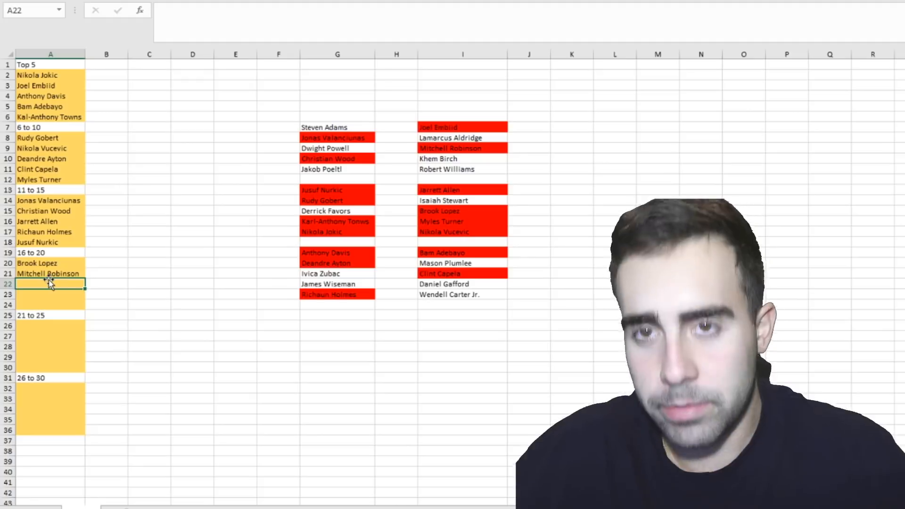
{"action": "type", "text": "Robert Williams"}
{"action": "left_click", "coordinate": [50, 294]}
{"action": "type", "text": "Ivica Zubac"}
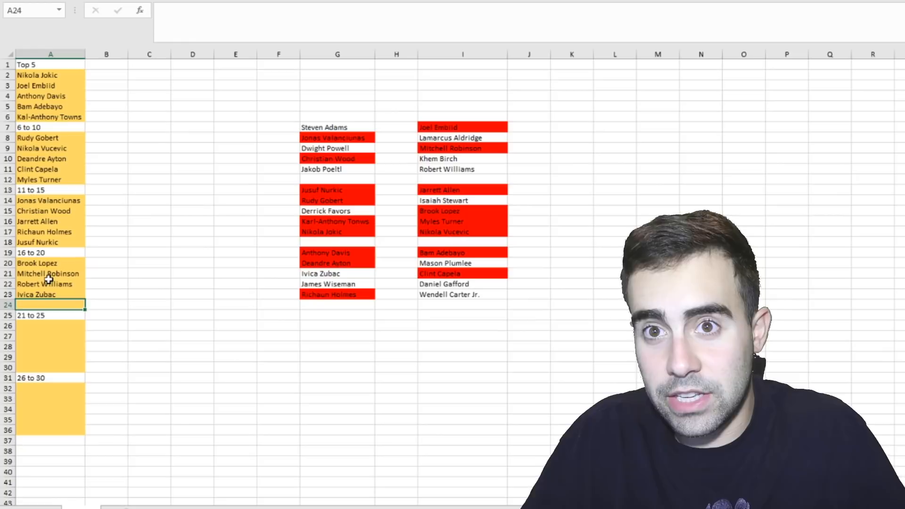
{"action": "type", "text": "Steven Adams"}
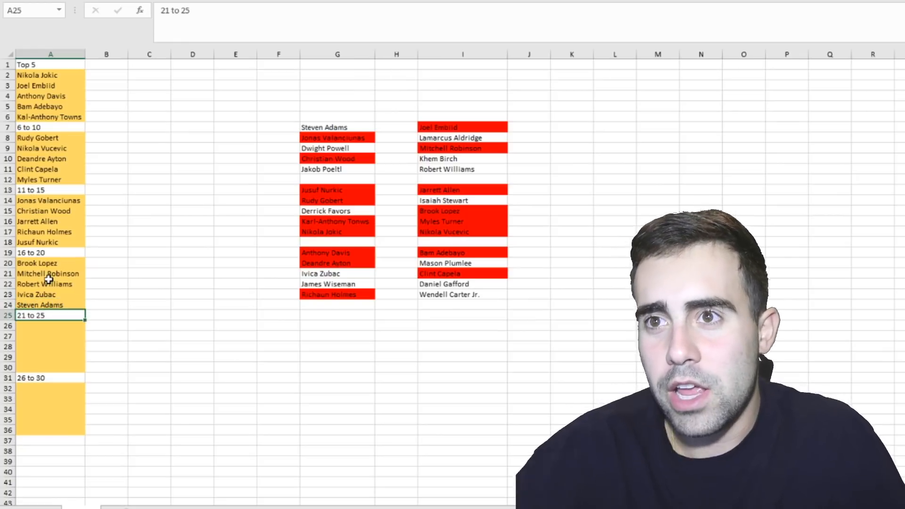
{"action": "left_click", "coordinate": [337, 128]}
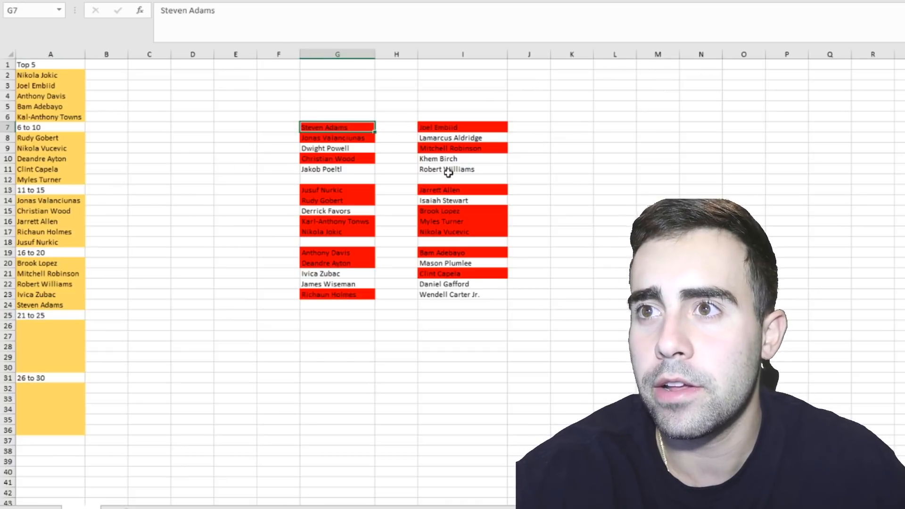
{"action": "left_click", "coordinate": [446, 169]}
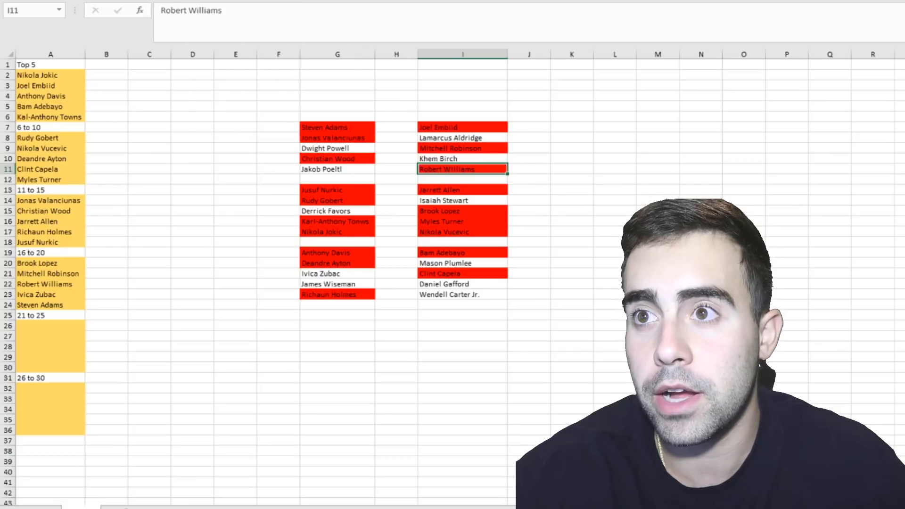
{"action": "left_click", "coordinate": [337, 274]}
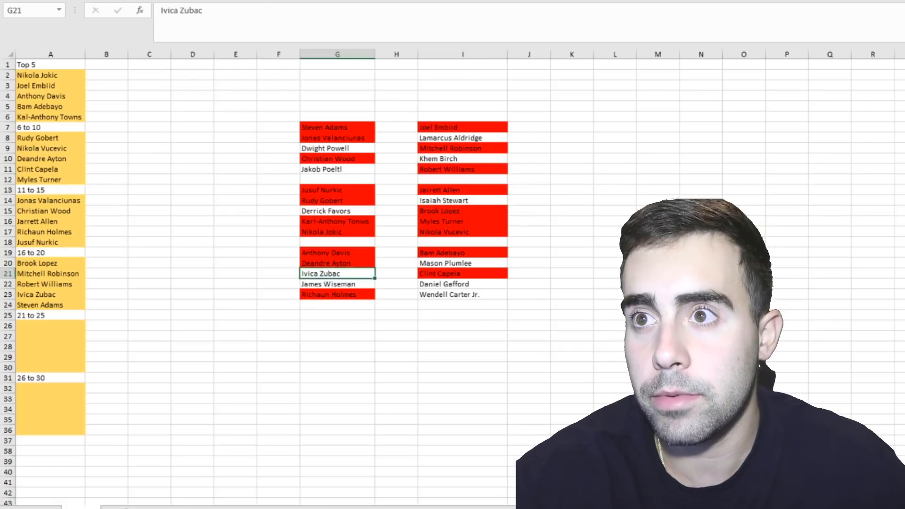
- Rank Wendell Carter Jr. 21st in the first 21 to 25 slot
{"action": "left_click", "coordinate": [50, 326]}
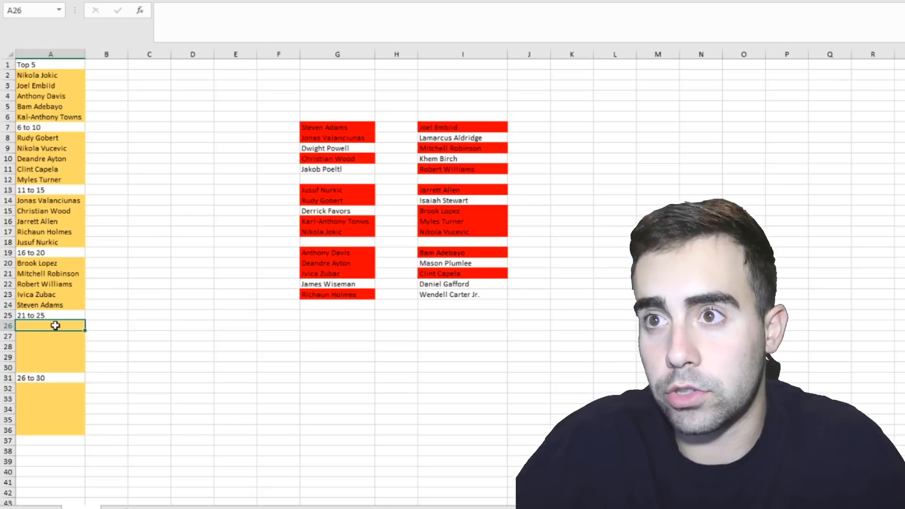
{"action": "type", "text": "Isiah Stewart"}
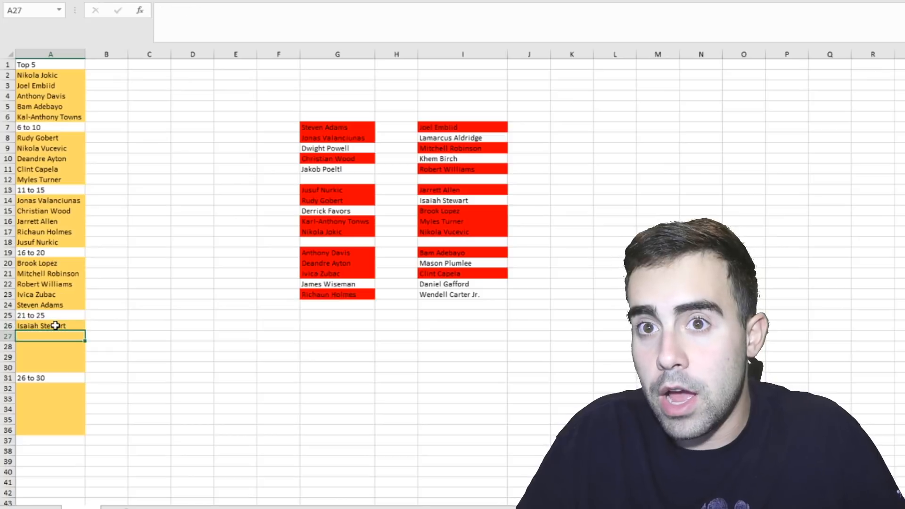
{"action": "left_click", "coordinate": [50, 325]}
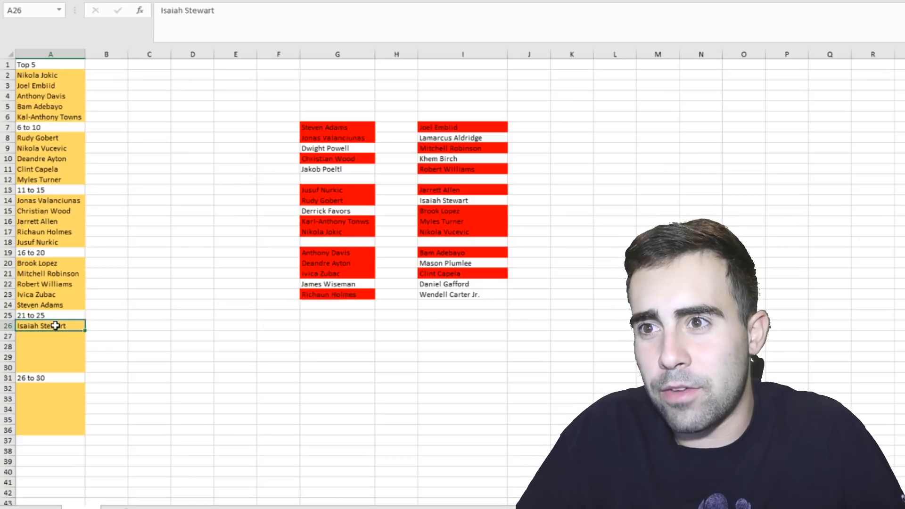
{"action": "type", "text": "Wendell Car"}
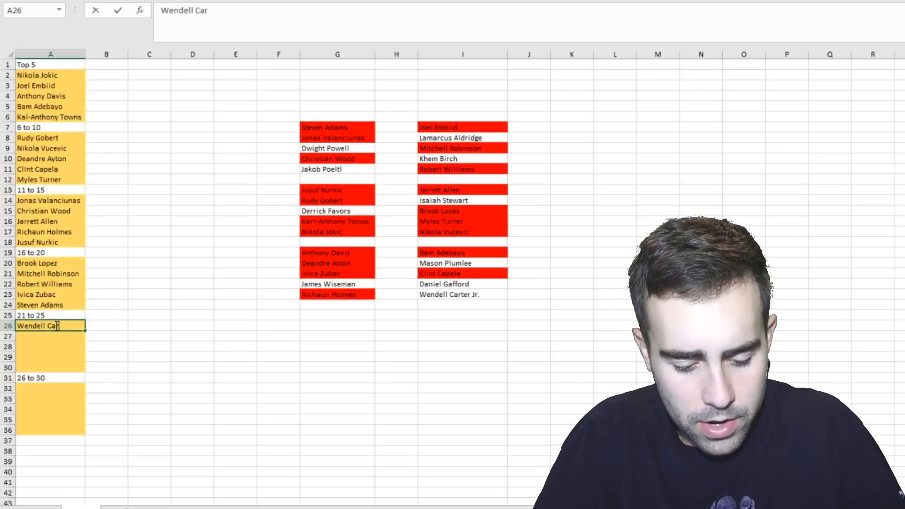
{"action": "key", "text": "Return"}
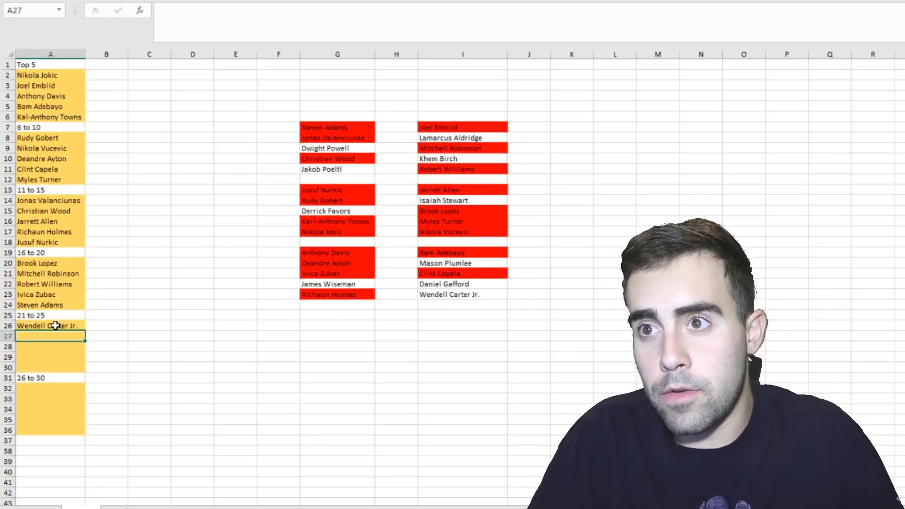
- Rank Isaiah Stewart 22nd and fill his and Wendell Carter Jr.'s pool names red
{"action": "type", "text": "Isaiah Stewart"}
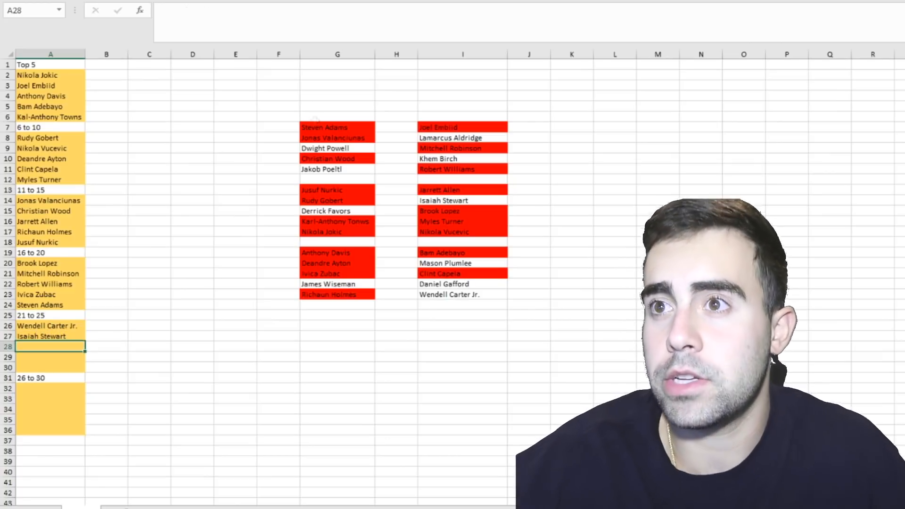
{"action": "left_click", "coordinate": [462, 200]}
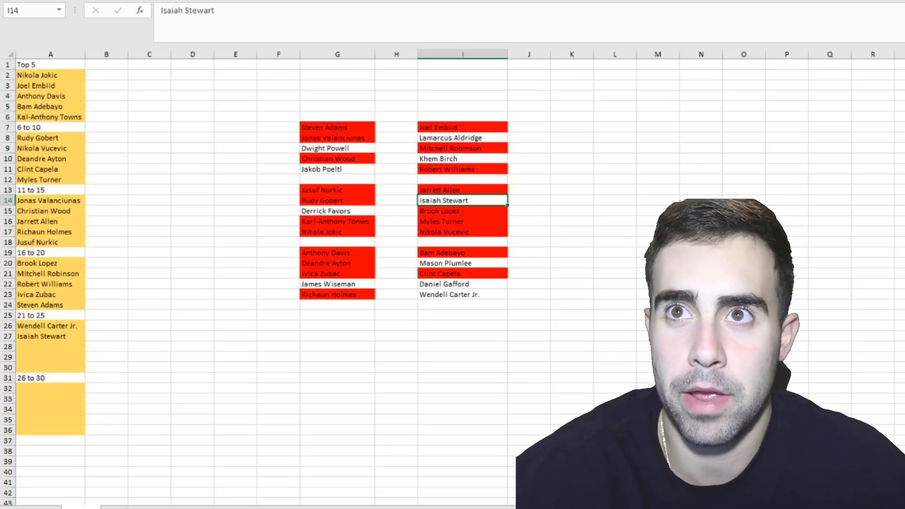
{"action": "left_click", "coordinate": [462, 295]}
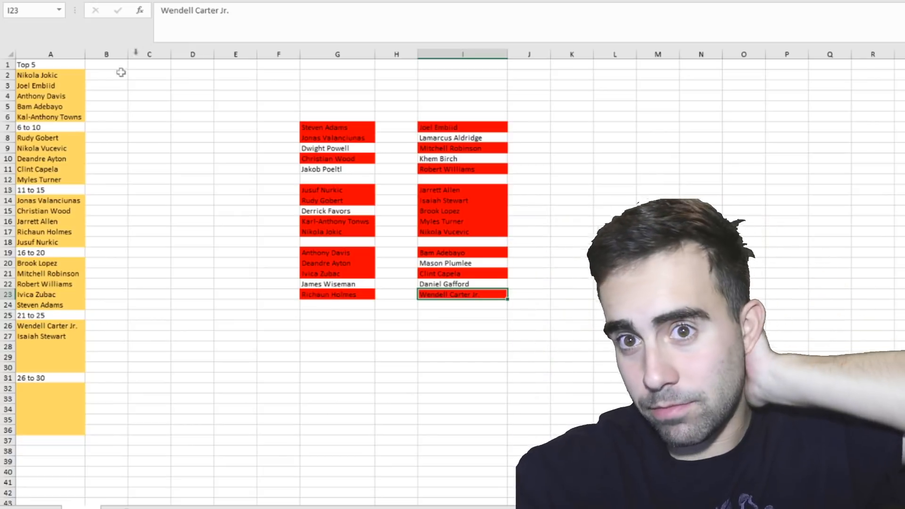
{"action": "left_click", "coordinate": [50, 346]}
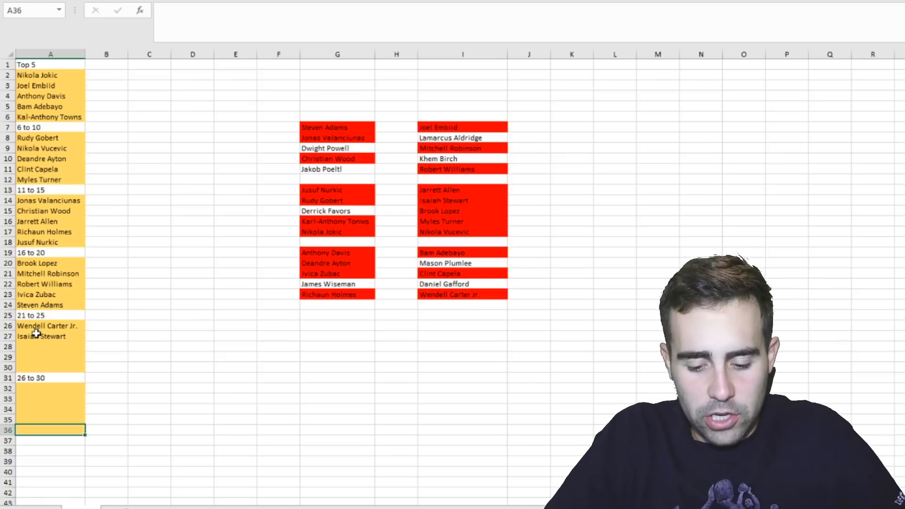
- Place Lamarcus Aldridge at rank 30 and fill his pool name red
{"action": "type", "text": "Lamarcus Aldri"}
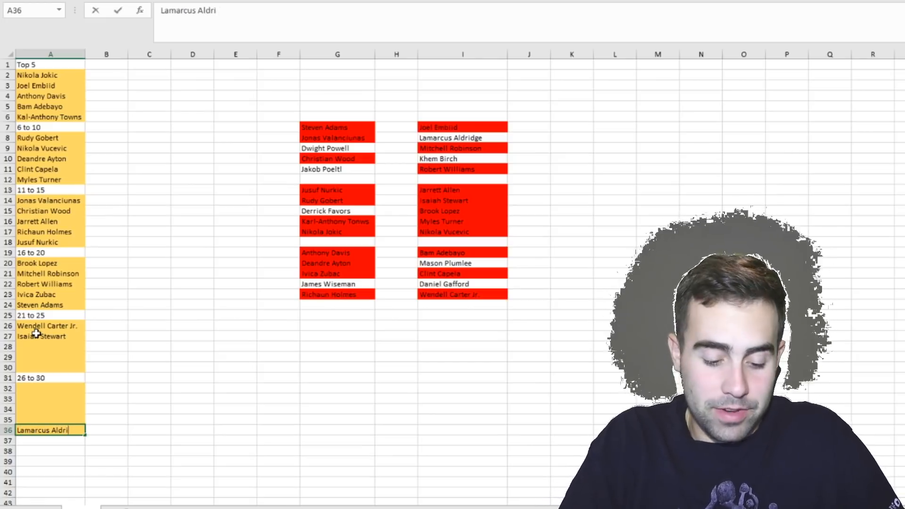
{"action": "key", "text": "Return"}
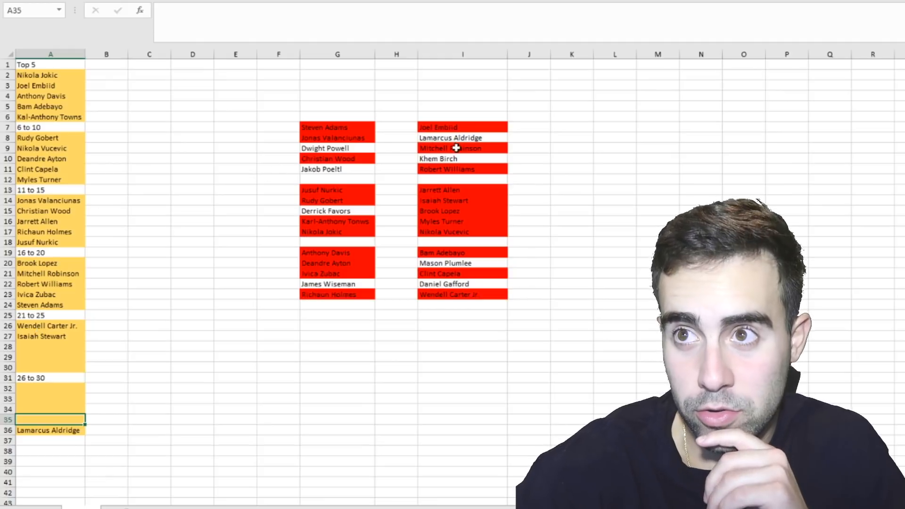
{"action": "left_click", "coordinate": [462, 138]}
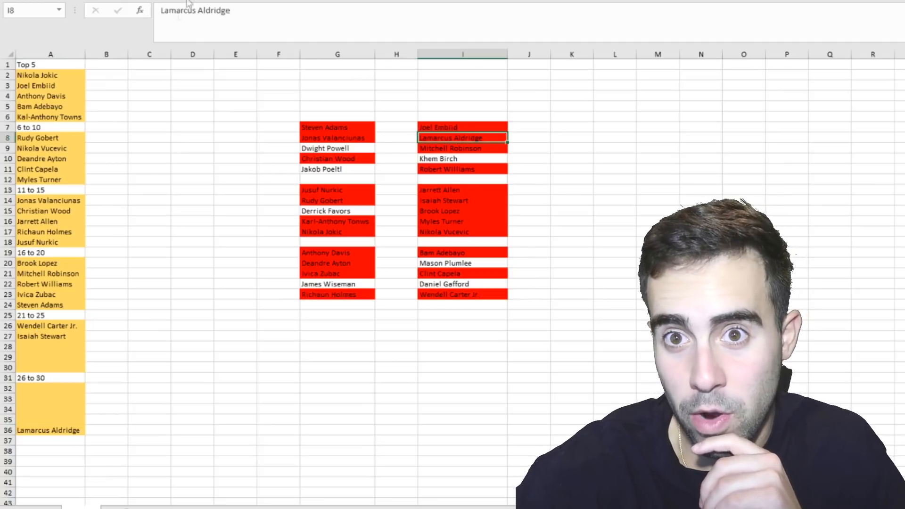
{"action": "left_click", "coordinate": [50, 357]}
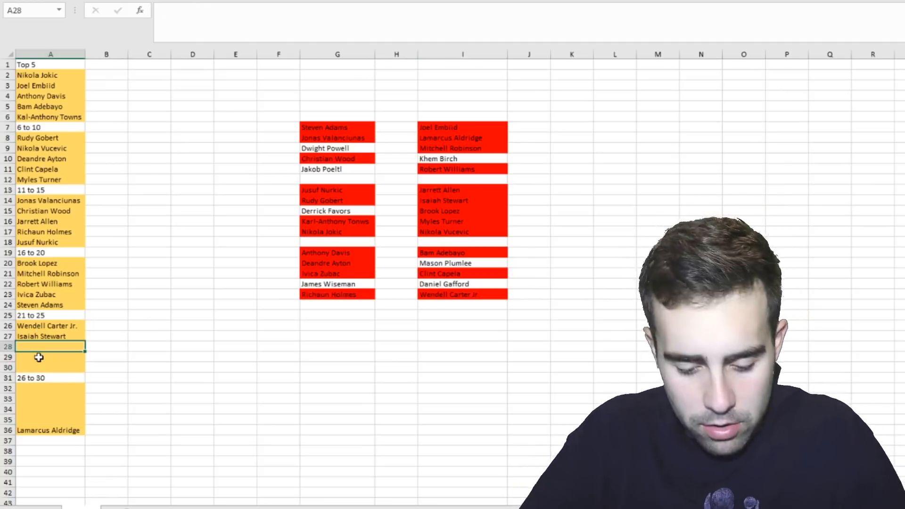
- Rank James Wiseman 23rd and Jakob Poeltl 24th, filling both pool names red
{"action": "type", "text": "James Wiseman"}
{"action": "left_click", "coordinate": [50, 358]}
{"action": "type", "text": "Jak"}
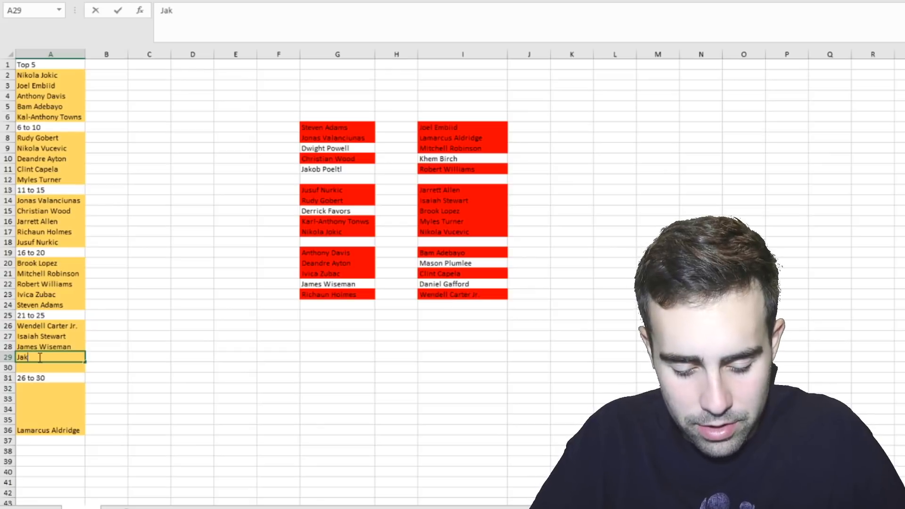
{"action": "key", "text": "Return"}
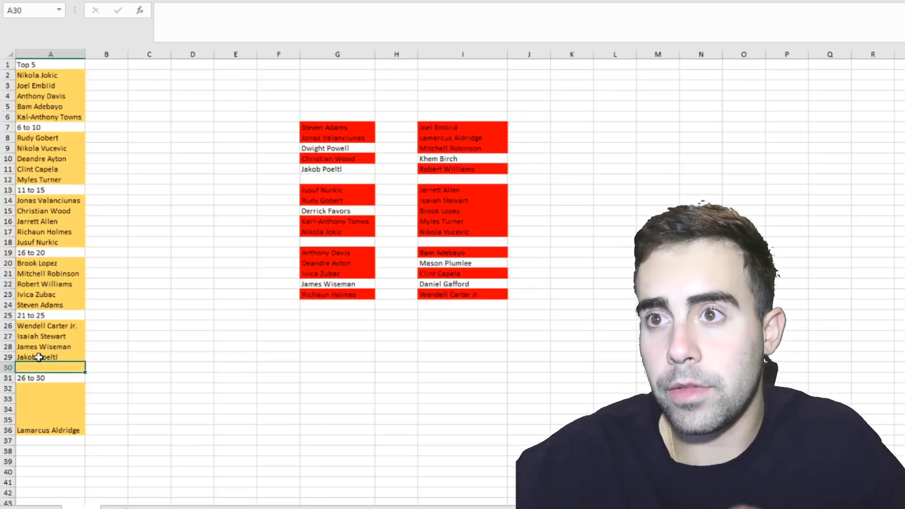
{"action": "left_click", "coordinate": [327, 284]}
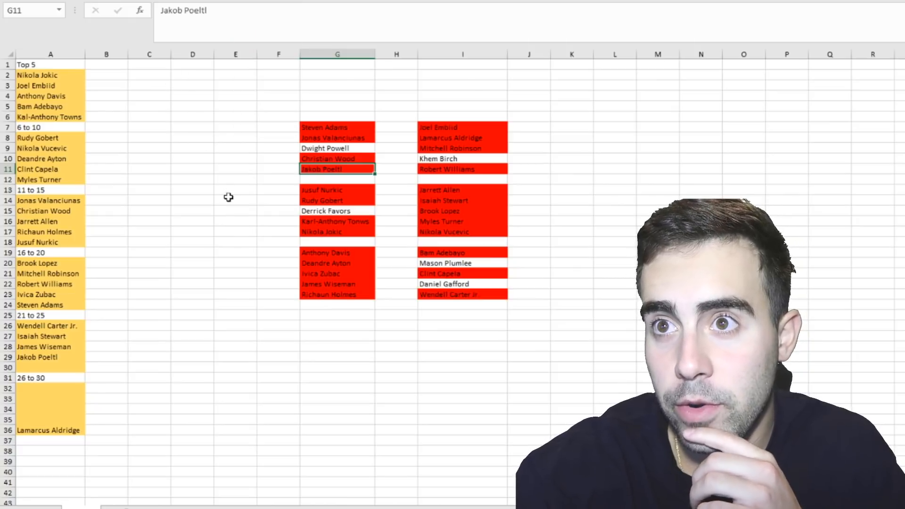
{"action": "left_click", "coordinate": [50, 368]}
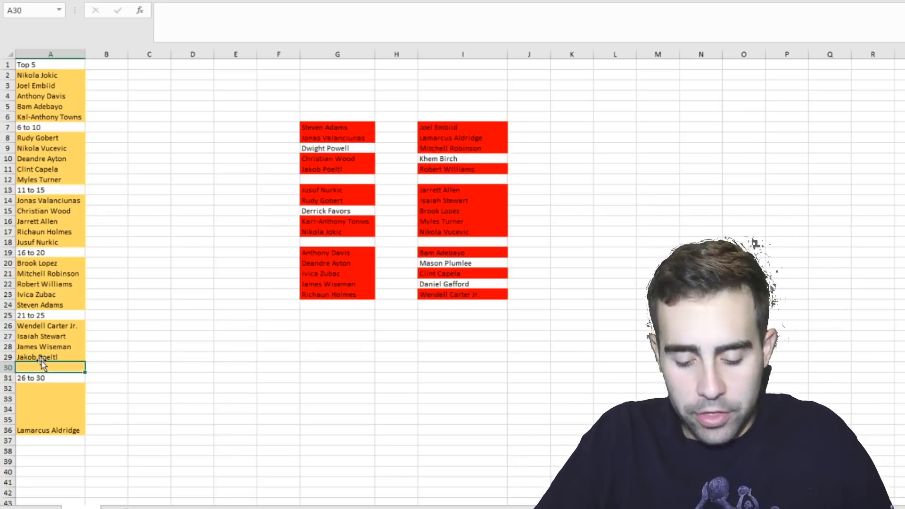
- Enter Khem Birch at 25th, then Mason Plumlee, Dwight Powell, Daniel Gafford and Derrick Favors at 26th-29th
{"action": "type", "text": "Khem Bir"}
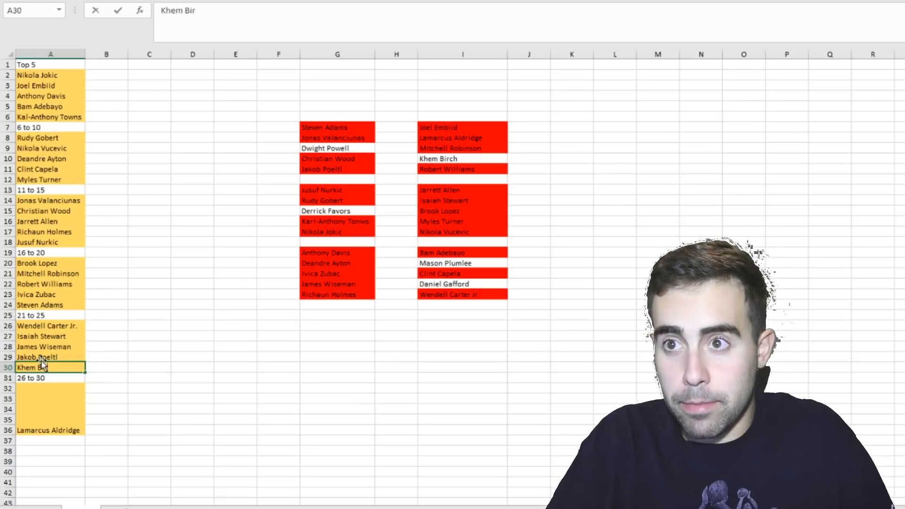
{"action": "type", "text": "Ma"}
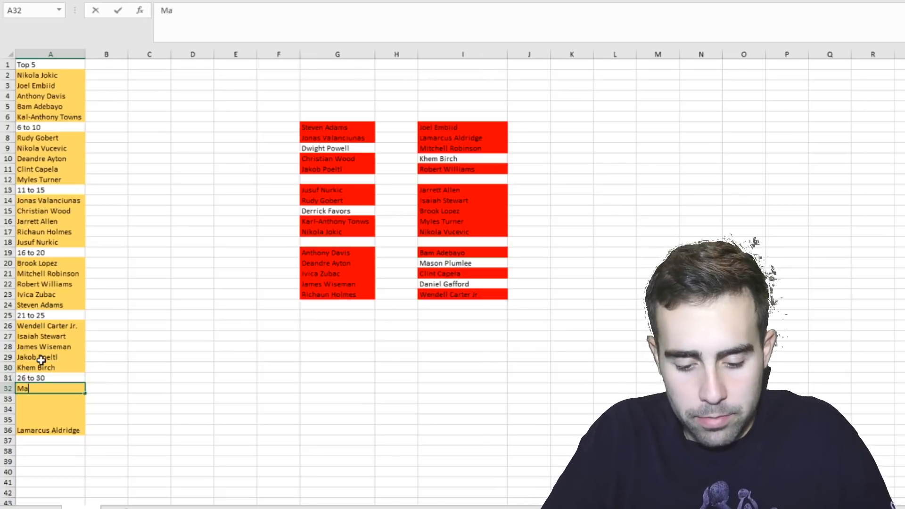
{"action": "type", "text": "son Plumlee"}
{"action": "left_click", "coordinate": [50, 398]}
{"action": "type", "text": "Dwight Powll"}
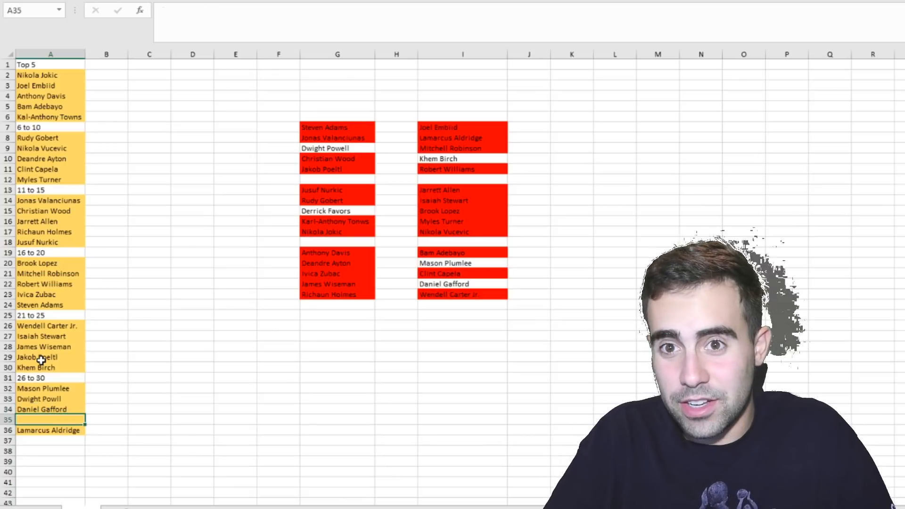
{"action": "type", "text": "Derrick Fa"}
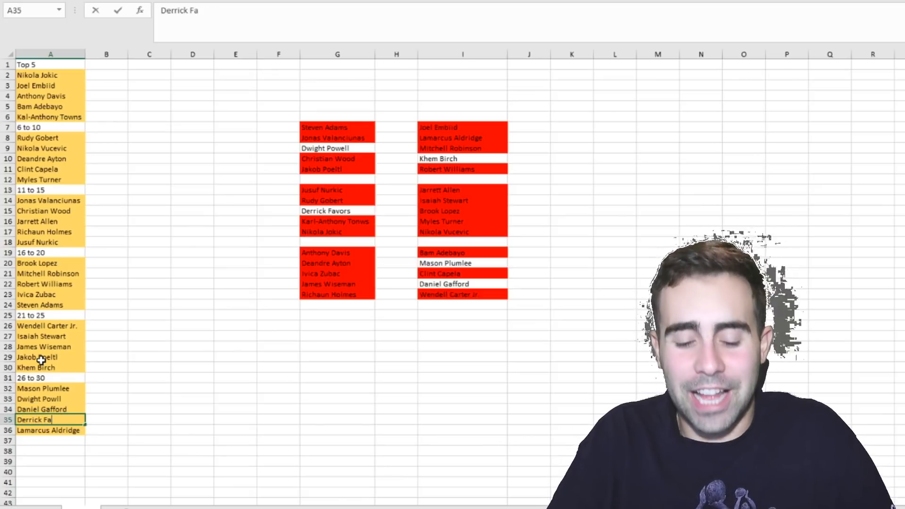
{"action": "key", "text": "Return"}
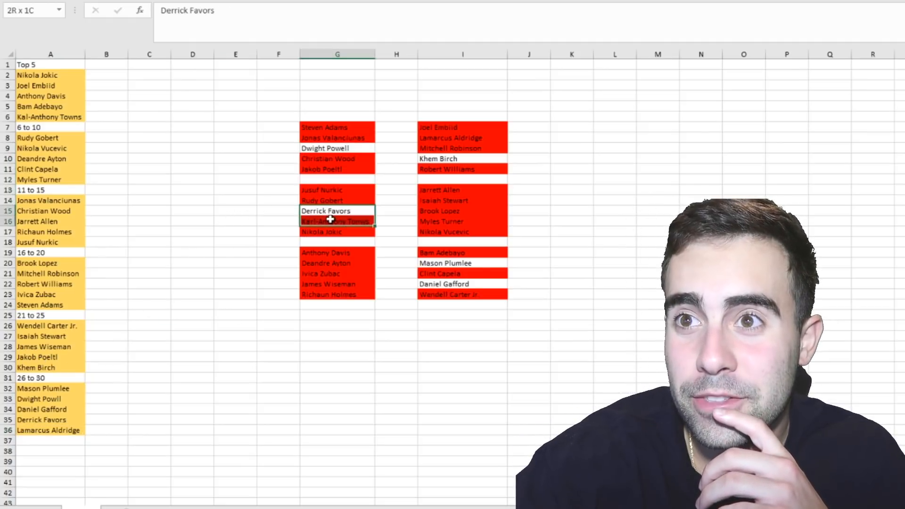
- Fill Derrick Favors, Dwight Powell, Khem Birch, Mason Plumlee and Daniel Gafford red in the pool
{"action": "left_click", "coordinate": [338, 210]}
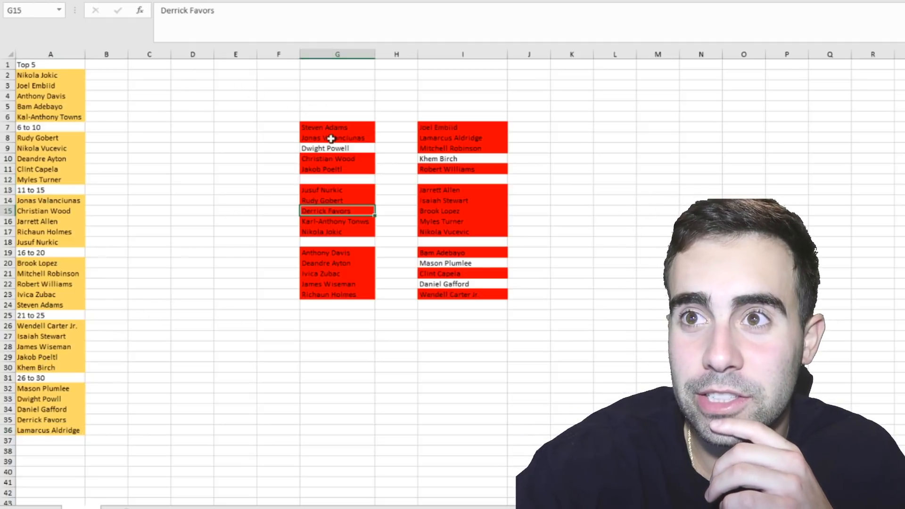
{"action": "left_click", "coordinate": [437, 158]}
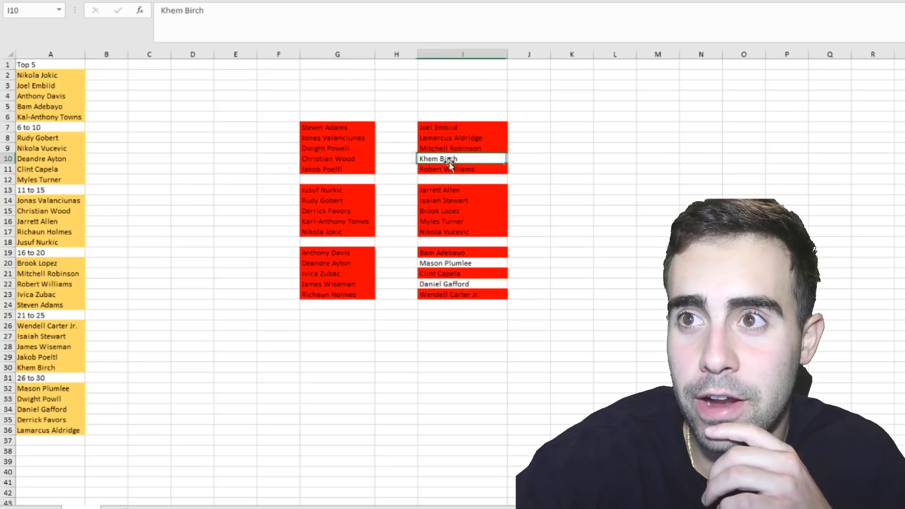
{"action": "left_click", "coordinate": [462, 263]}
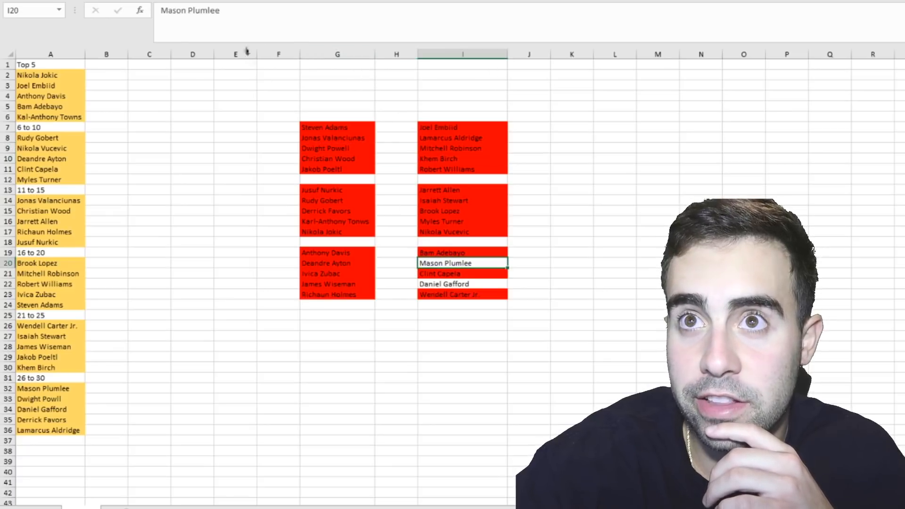
{"action": "left_click", "coordinate": [461, 283]}
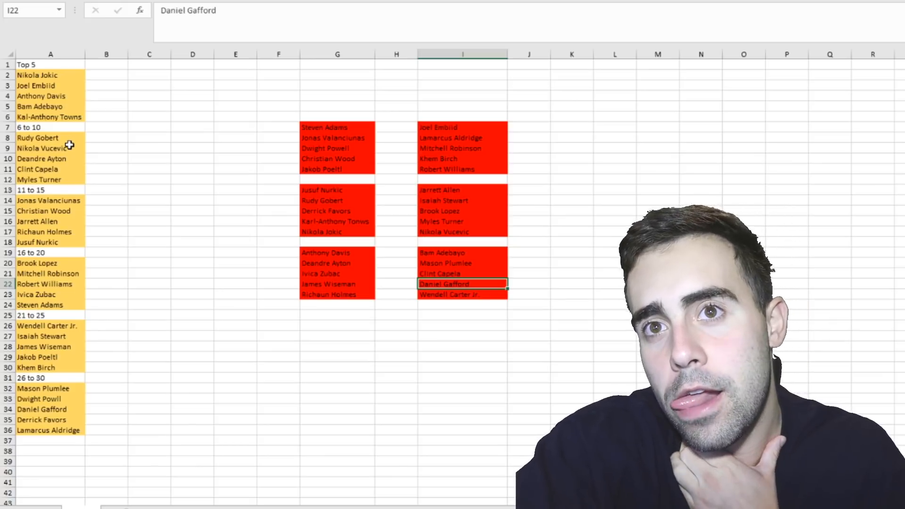
{"action": "left_click", "coordinate": [50, 221]}
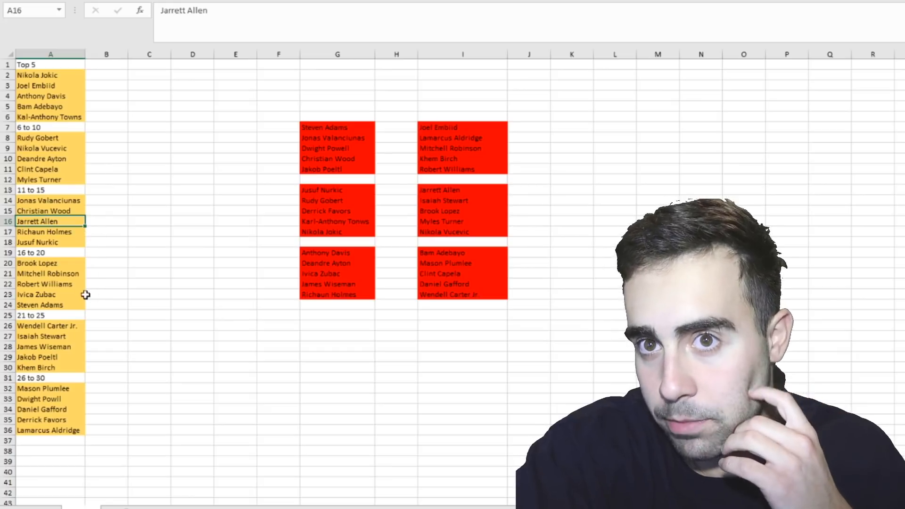
- Overwrite Brook Lopez's 16th spot in A20 with Robert Williams to begin the swap
{"action": "left_click", "coordinate": [50, 263]}
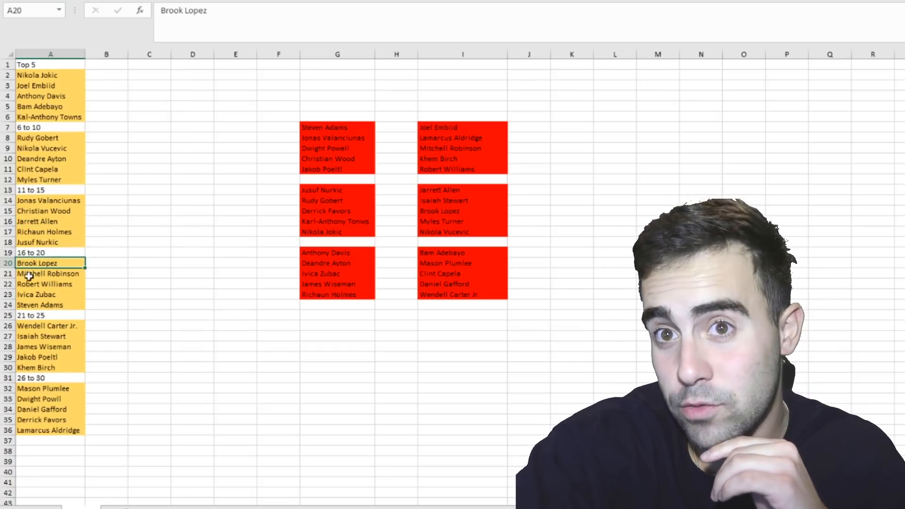
{"action": "left_click", "coordinate": [44, 284]}
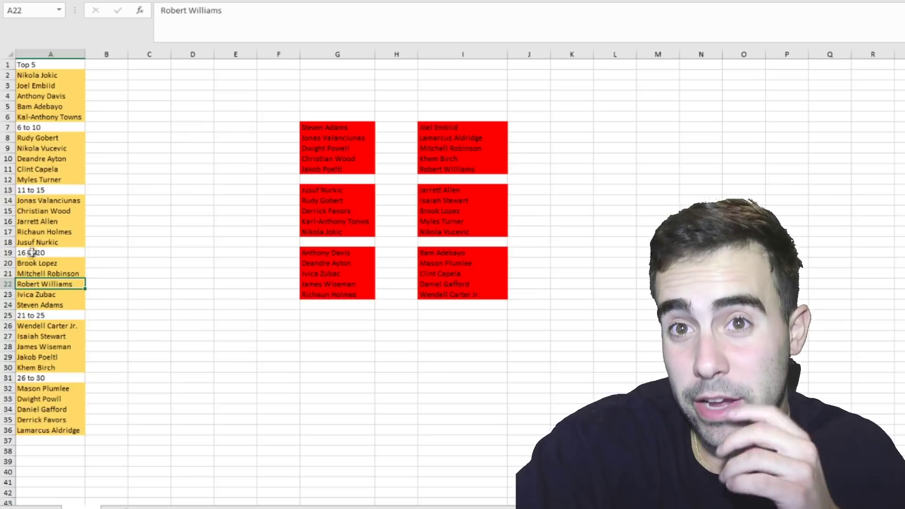
{"action": "left_click", "coordinate": [38, 263]}
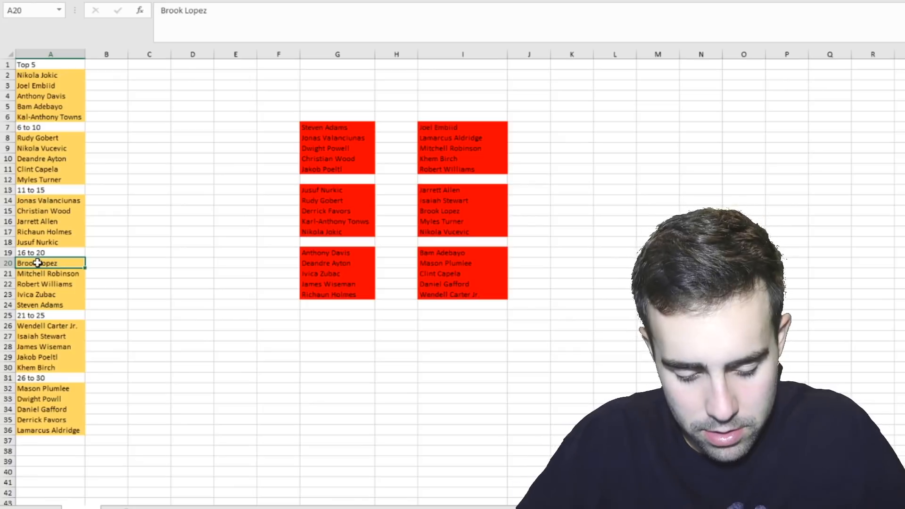
{"action": "type", "text": "Robert Williams"}
{"action": "left_click", "coordinate": [49, 284]}
{"action": "type", "text": "Brook Lopez"}
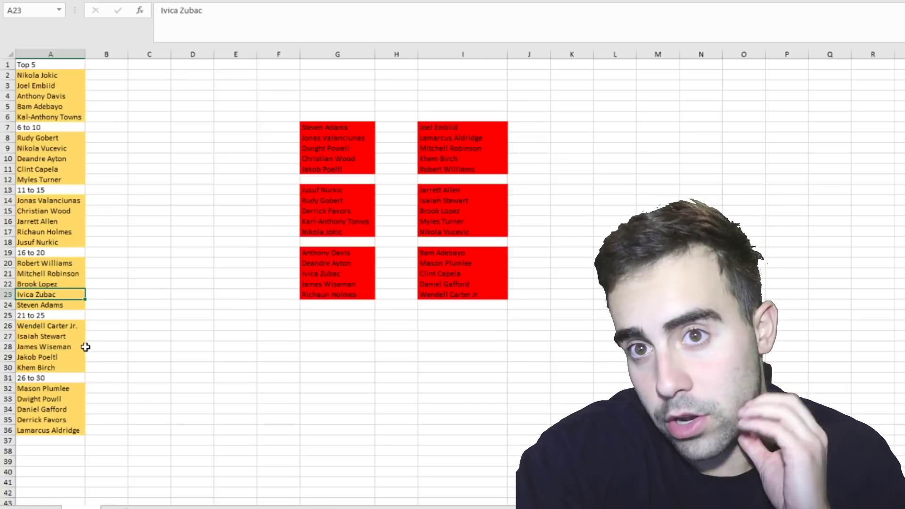
{"action": "mouse_move", "coordinate": [69, 412]}
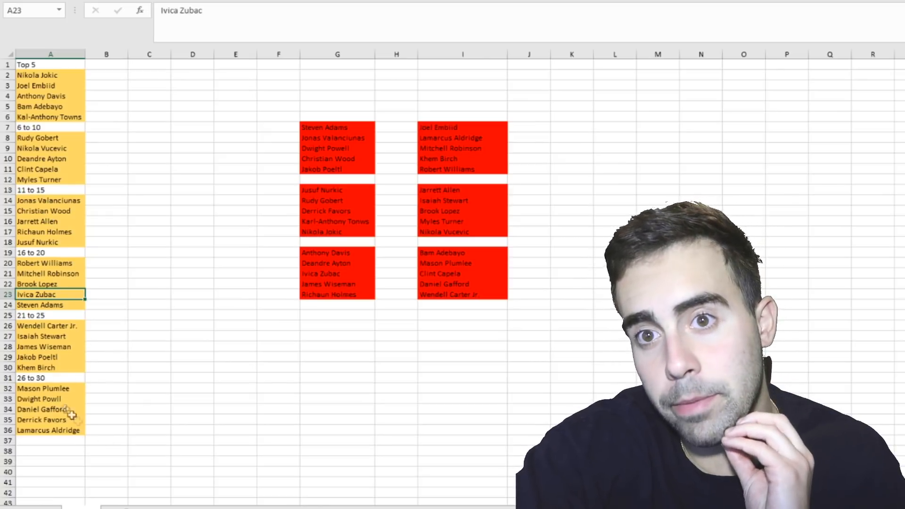